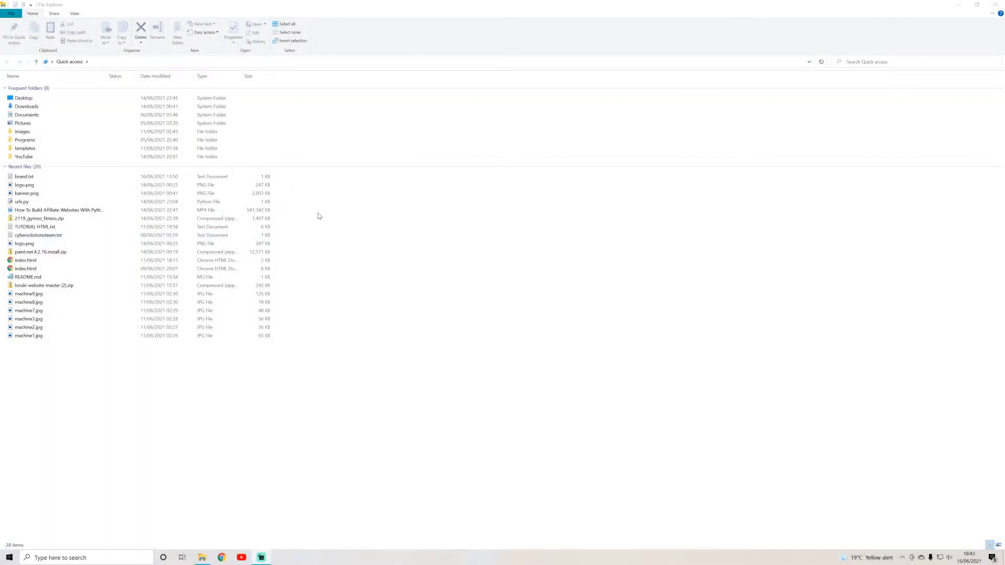
{"action": "mouse_move", "coordinate": [314, 226]}
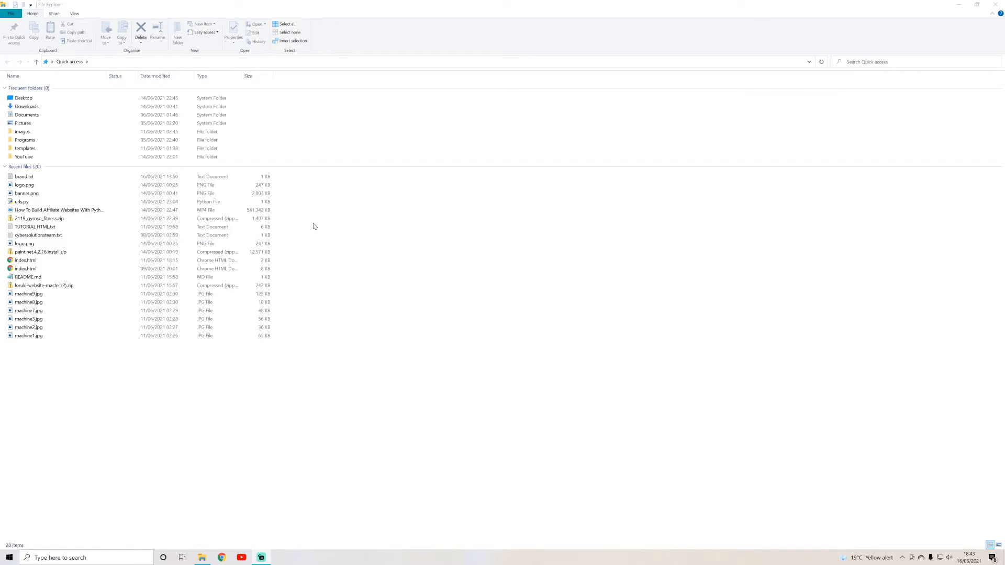
{"action": "mouse_move", "coordinate": [345, 276]}
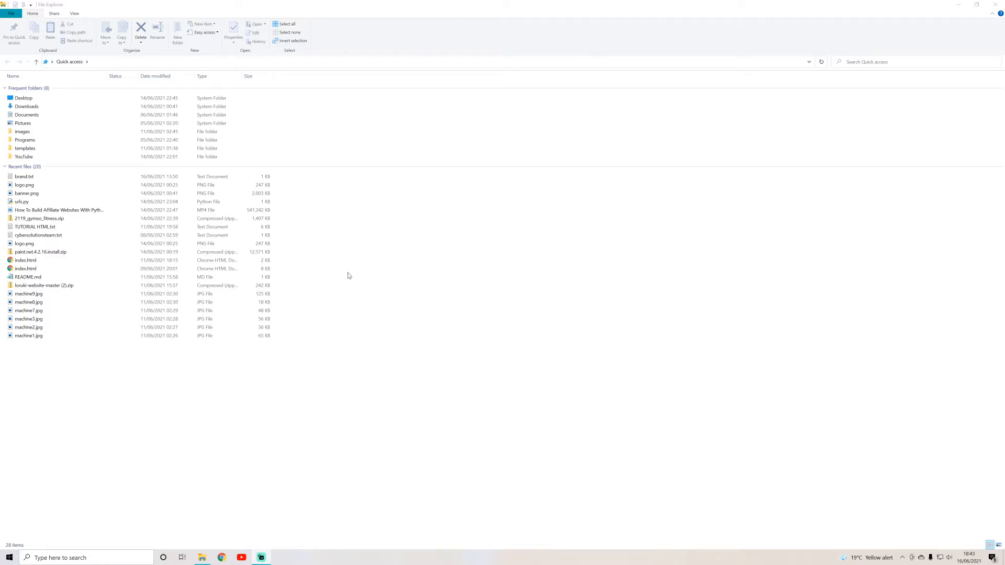
{"action": "mouse_move", "coordinate": [215, 402]}
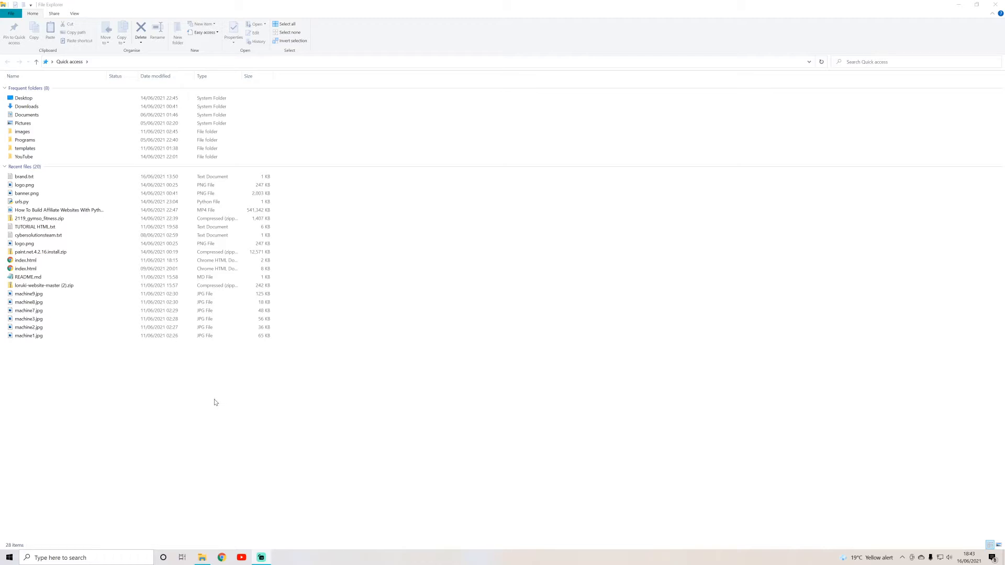
Step: Run pip install pyinstaller in Command Prompt, which reports requirements already satisfied
{"action": "left_click", "coordinate": [27, 115]}
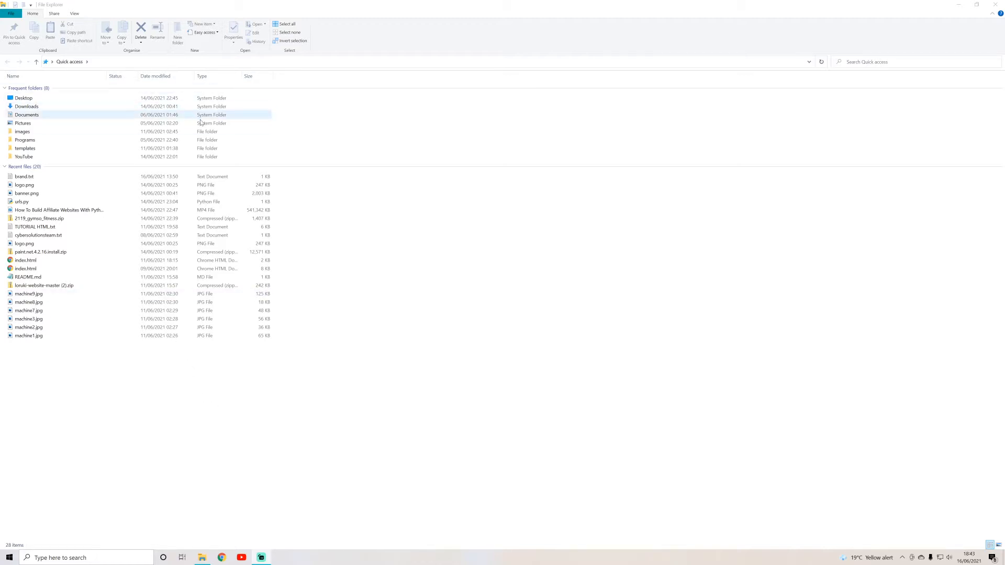
{"action": "left_click", "coordinate": [391, 331]}
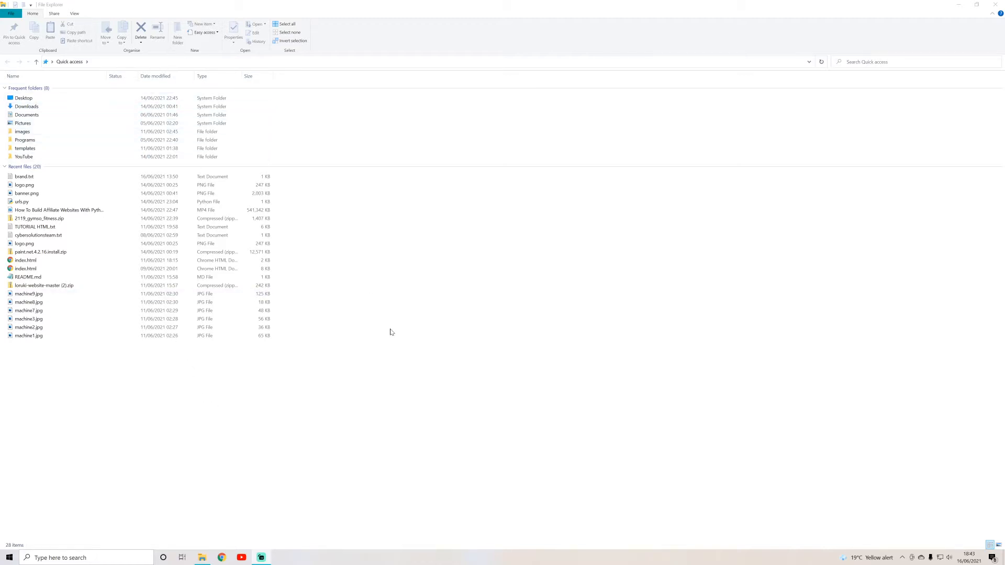
{"action": "key", "text": "Win+r"}
{"action": "type", "text": "pip i"}
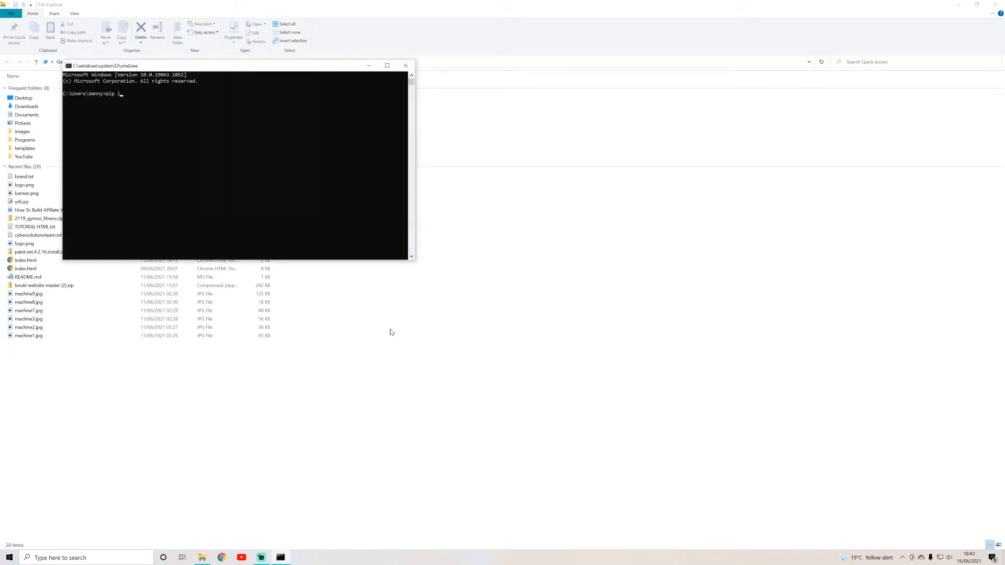
{"action": "type", "text": "nstall pyinstaller"}
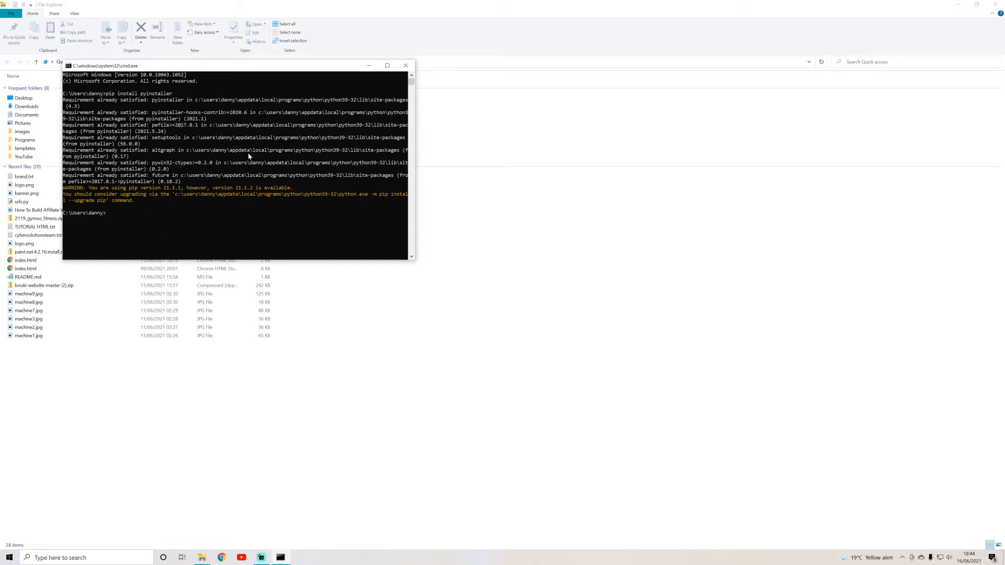
{"action": "mouse_move", "coordinate": [351, 204]}
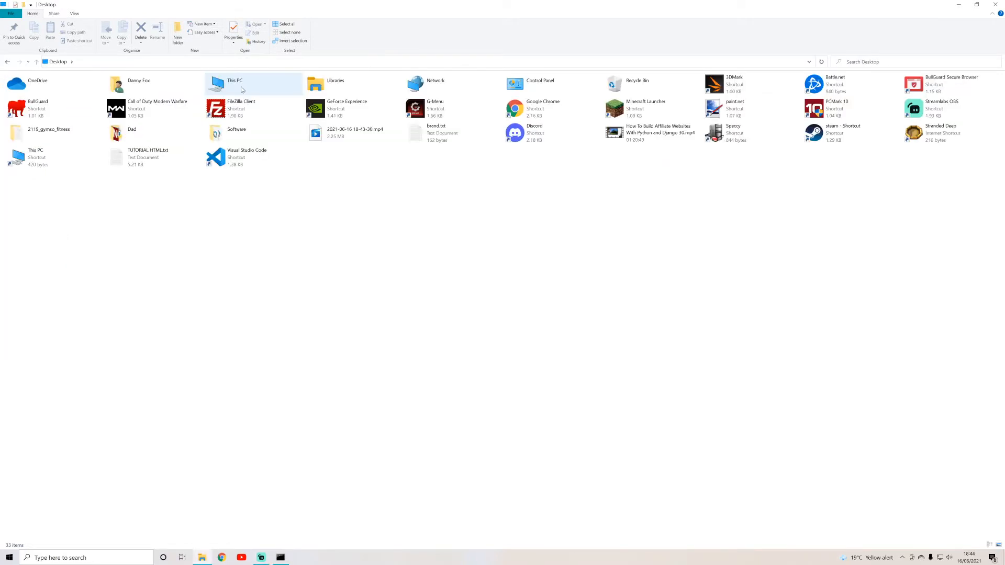
Step: Browse through This PC to the C:\password folder and select main.py
{"action": "double_click", "coordinate": [234, 83]}
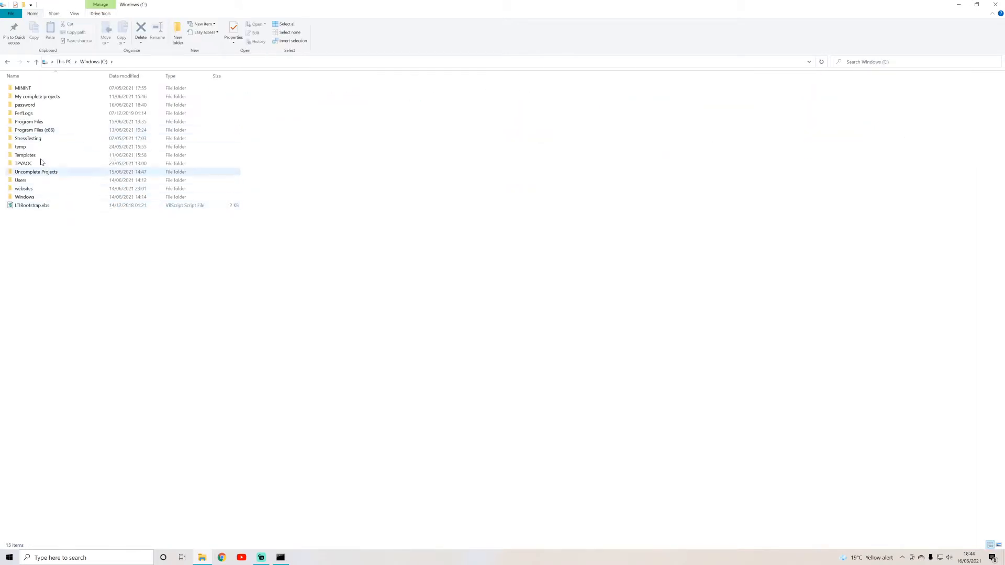
{"action": "double_click", "coordinate": [24, 105]}
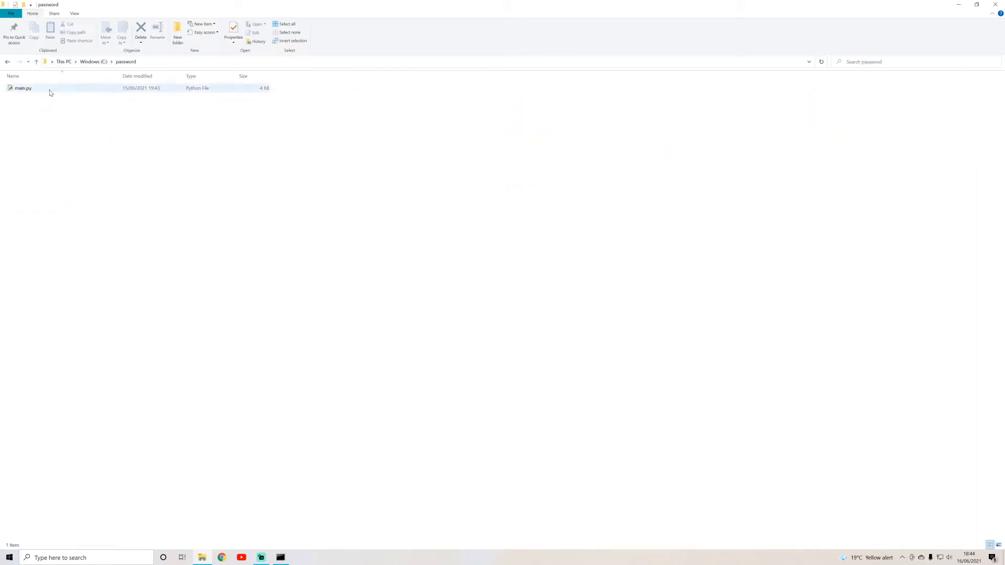
{"action": "left_click", "coordinate": [23, 88]}
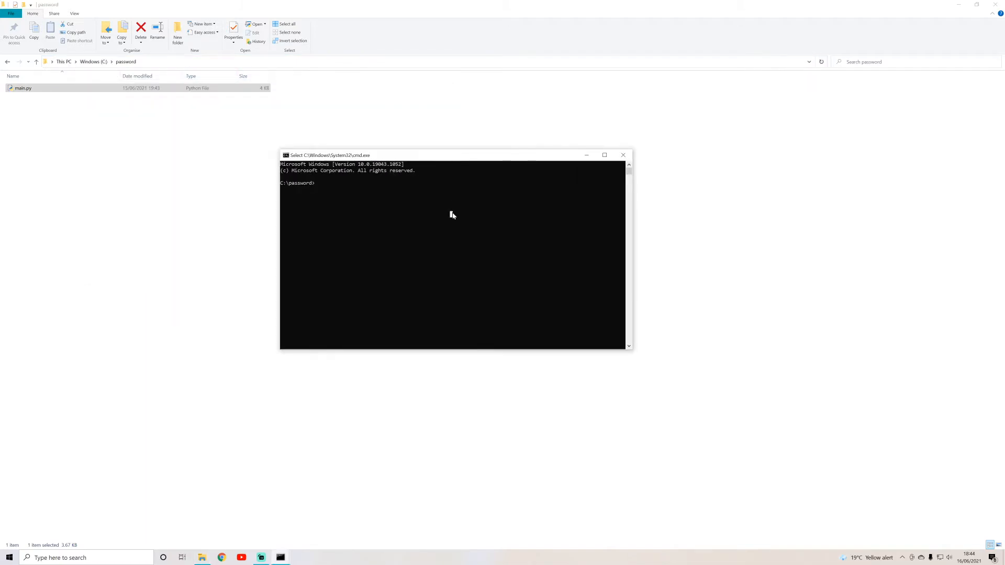
Step: Run pyinstaller --onefile main.py -w --icon=… to build a windowed single-file executable
{"action": "type", "text": "pyins"}
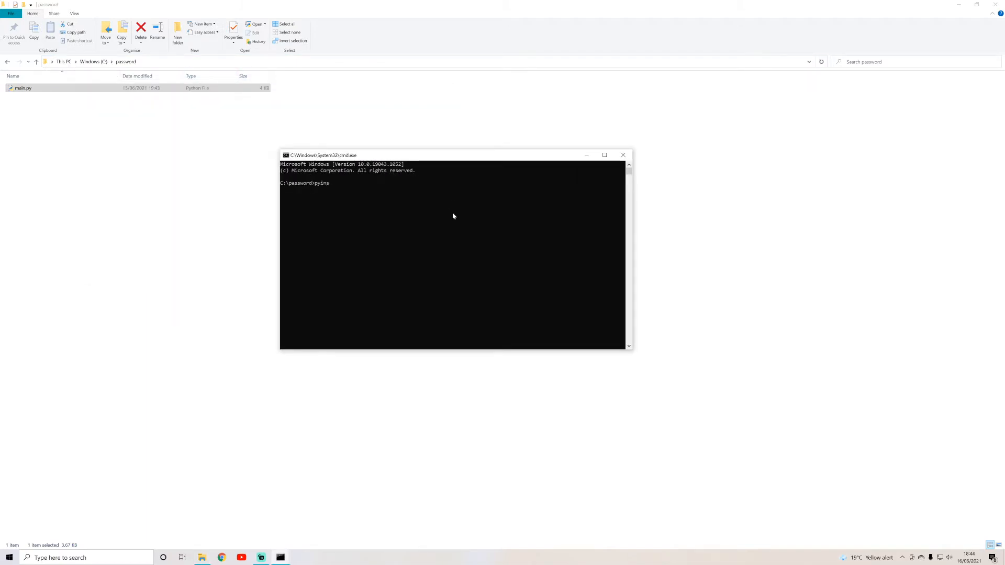
{"action": "type", "text": "taller --o"}
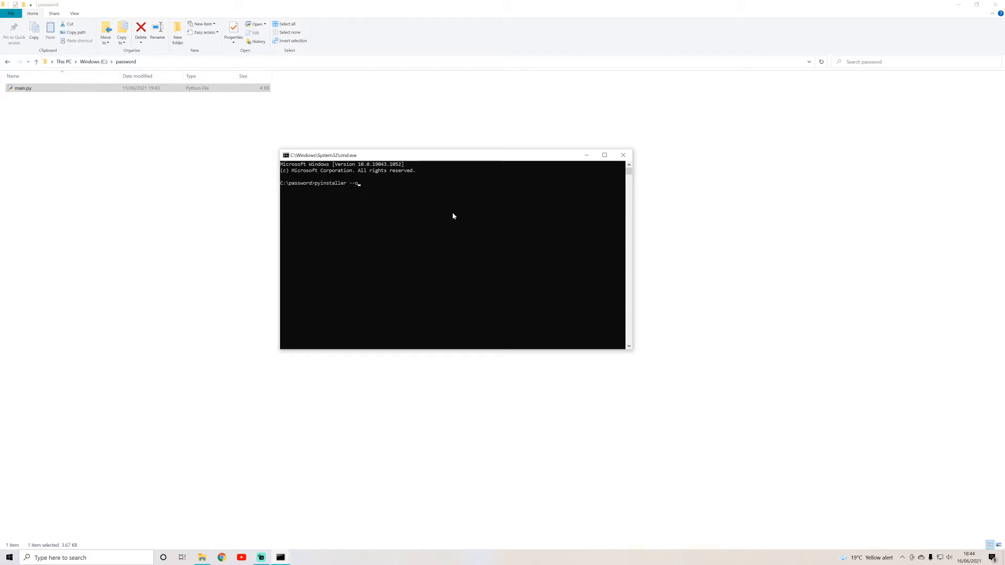
{"action": "type", "text": "nefile"}
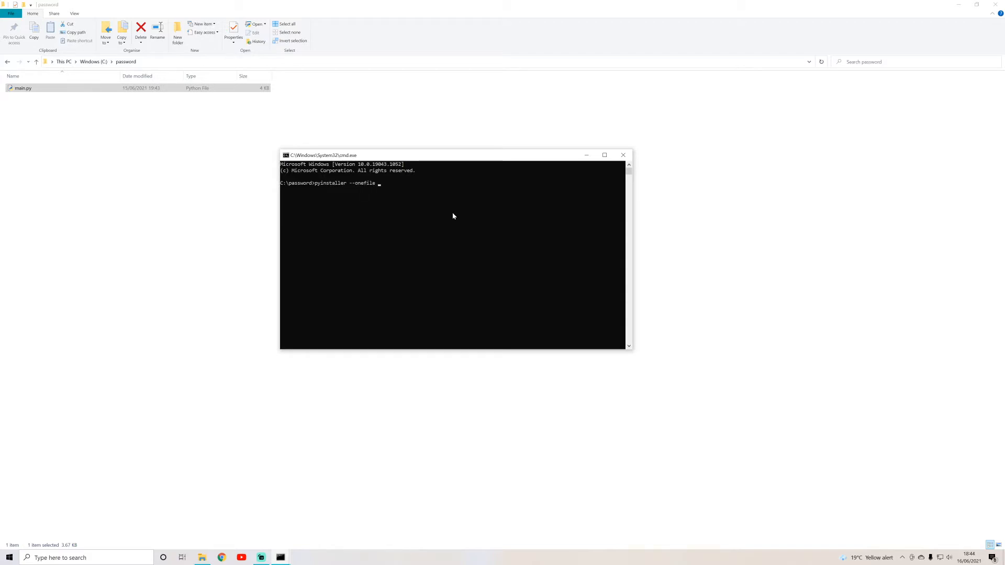
{"action": "type", "text": "main"}
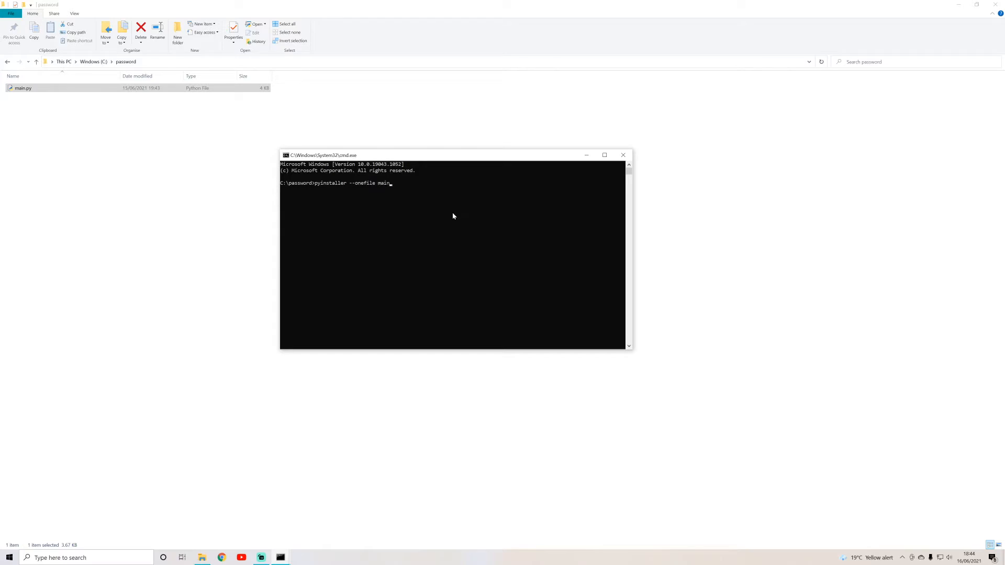
{"action": "left_click", "coordinate": [23, 88]}
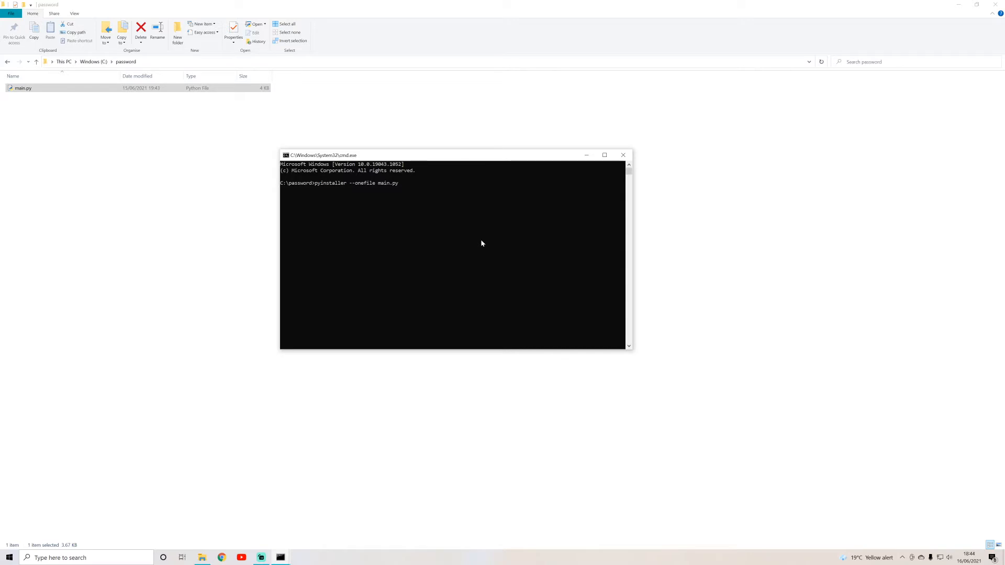
{"action": "type", "text": "-w"}
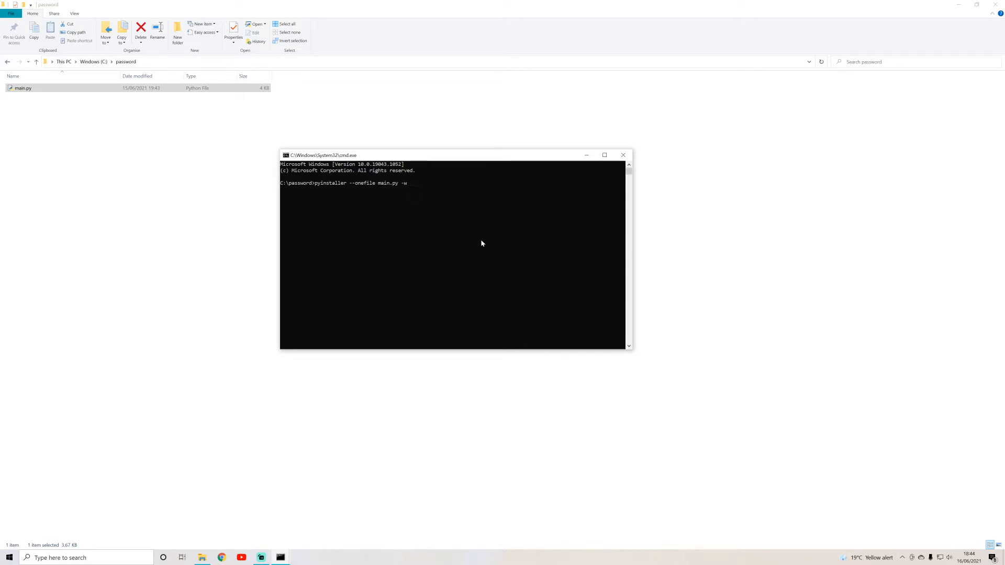
{"action": "type", "text": "icon="}
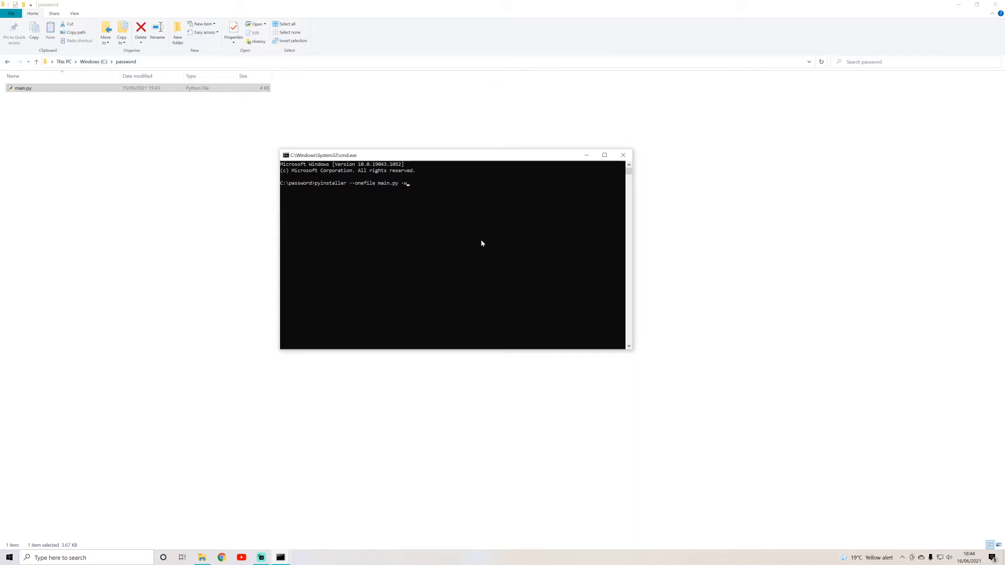
{"action": "key", "text": "Enter"}
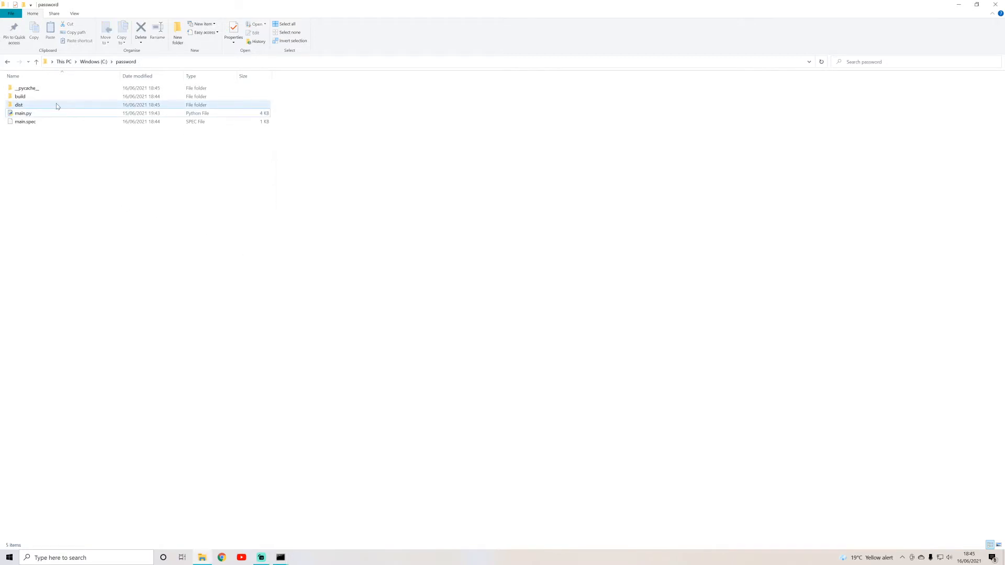
Step: Launch main.exe from the dist folder, check the Random Password Generator Tool, and close it
{"action": "double_click", "coordinate": [19, 105]}
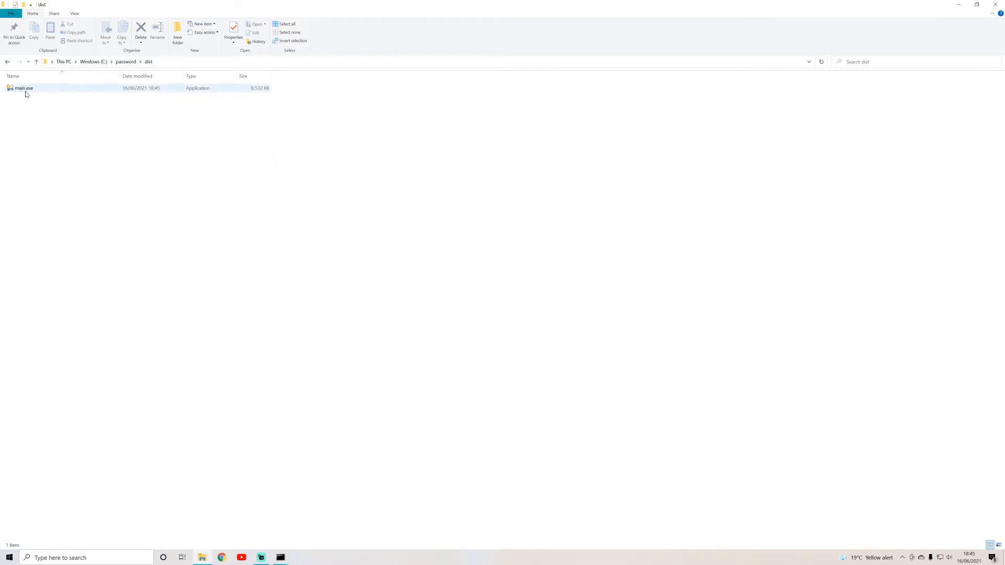
{"action": "left_click", "coordinate": [24, 88]}
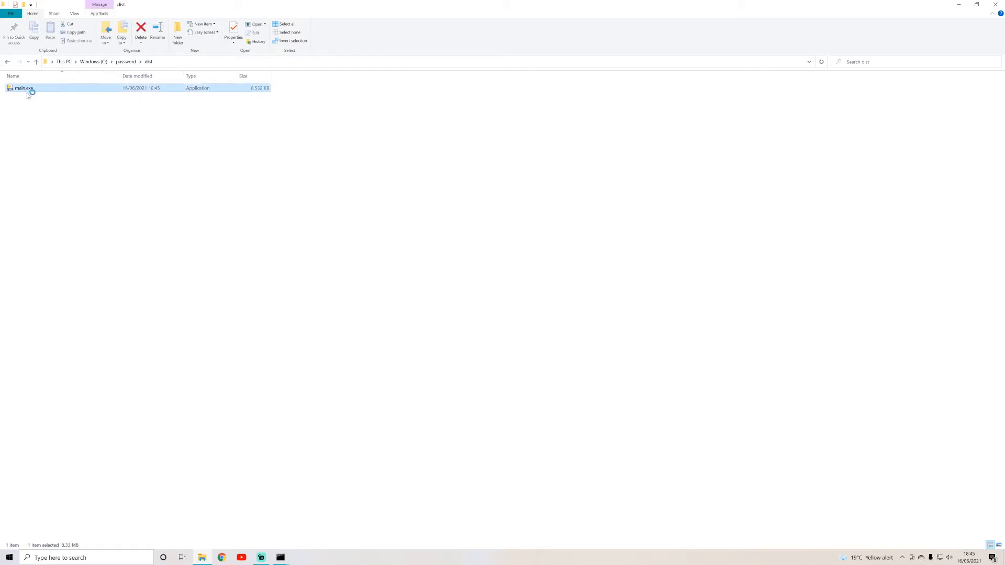
{"action": "double_click", "coordinate": [24, 88]}
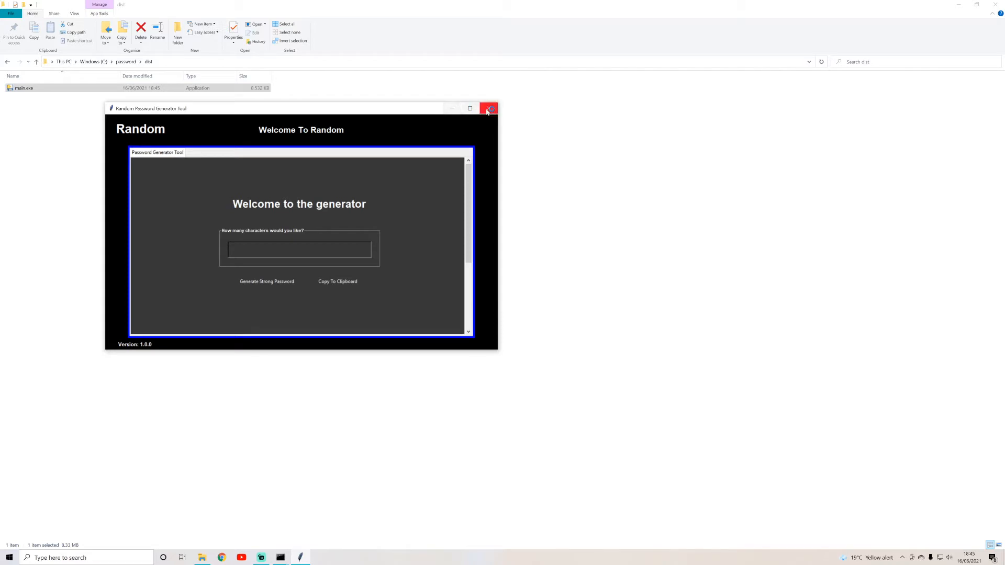
{"action": "left_click", "coordinate": [489, 108]}
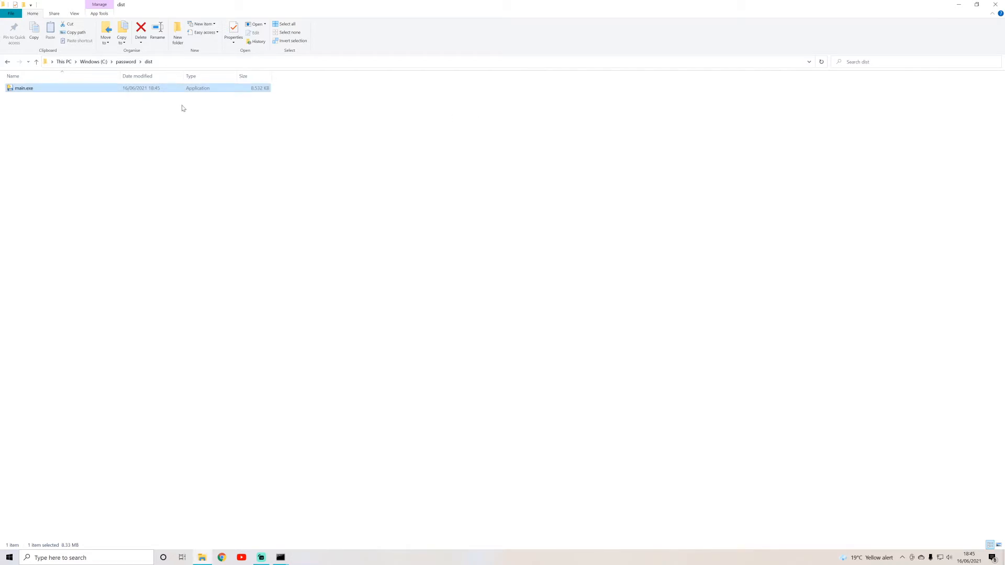
{"action": "mouse_move", "coordinate": [61, 88]}
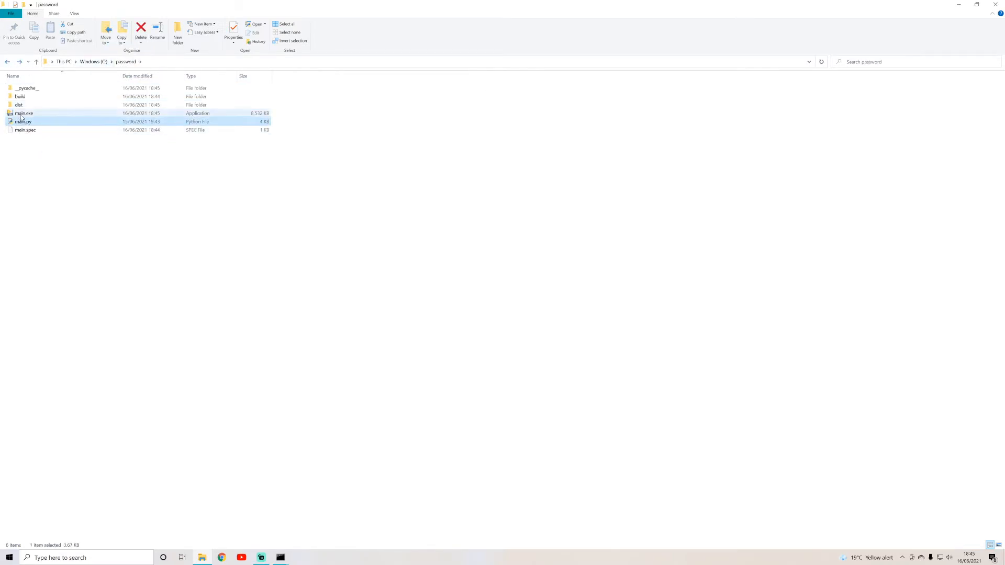
Step: Launch main.exe from the password folder and close the generator window again
{"action": "double_click", "coordinate": [23, 114]}
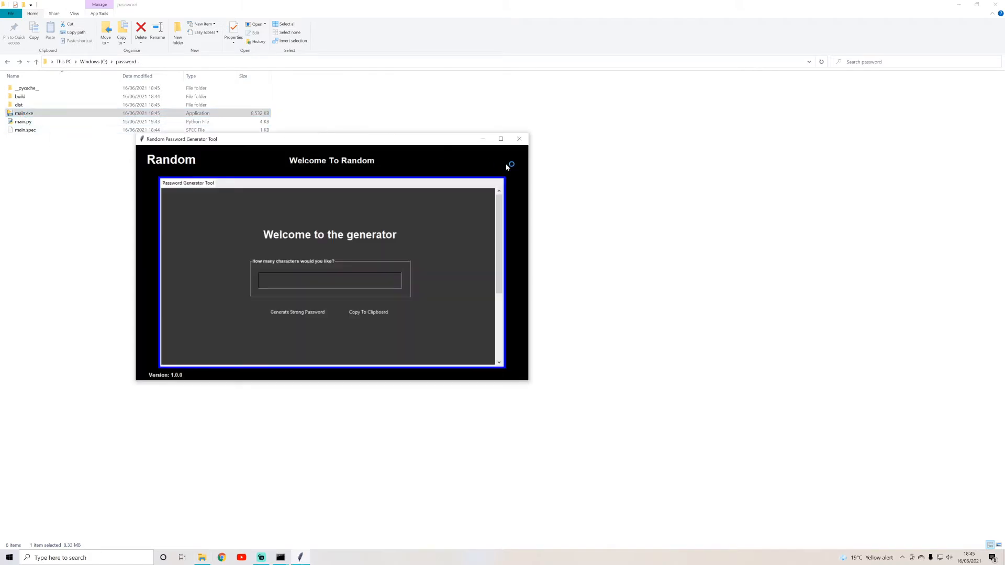
{"action": "left_click", "coordinate": [519, 138]}
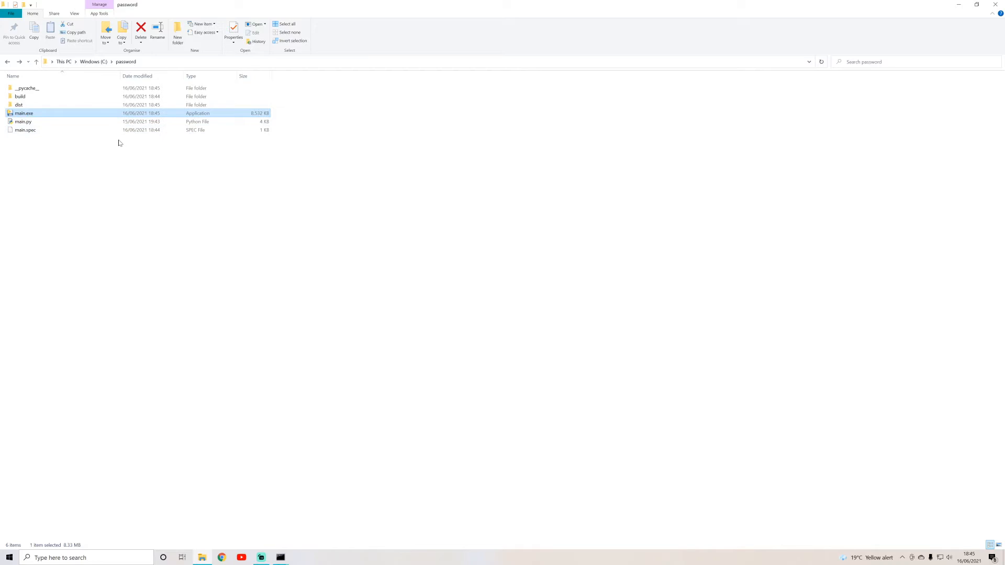
{"action": "mouse_move", "coordinate": [23, 122]}
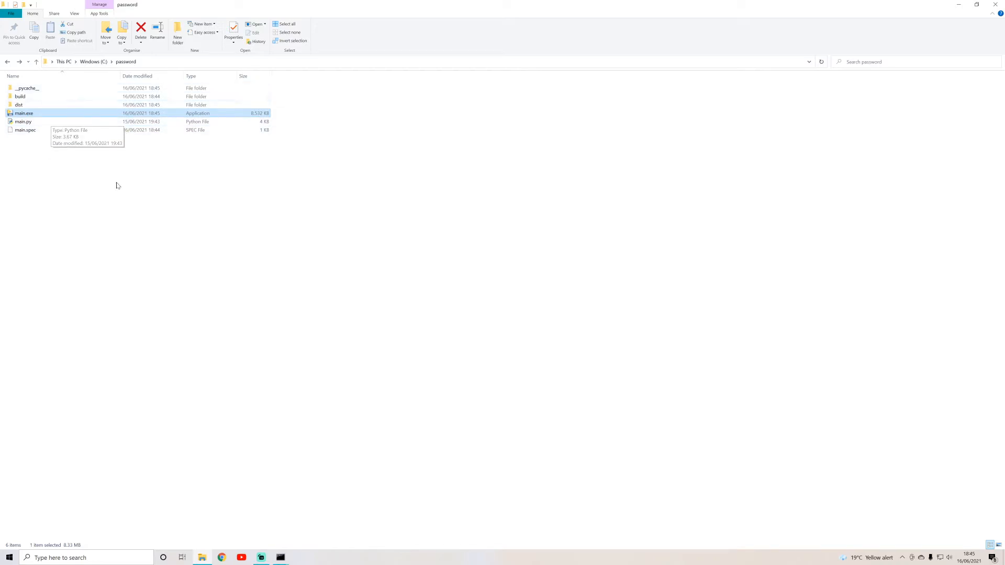
{"action": "mouse_move", "coordinate": [307, 260]}
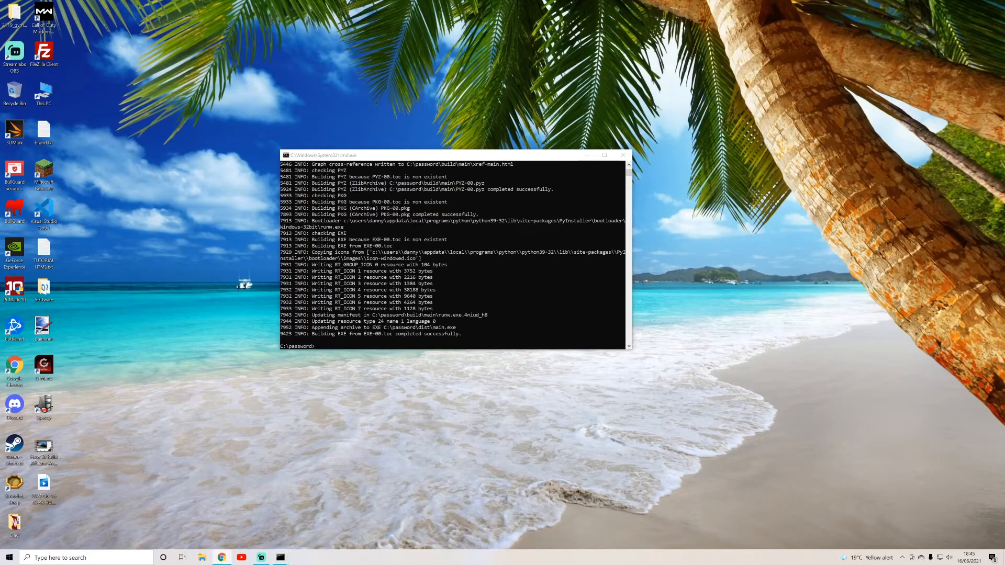
Step: Search Chrome for 'inno setup' and open the jrsoftware.org Downloads page
{"action": "left_click", "coordinate": [221, 557]}
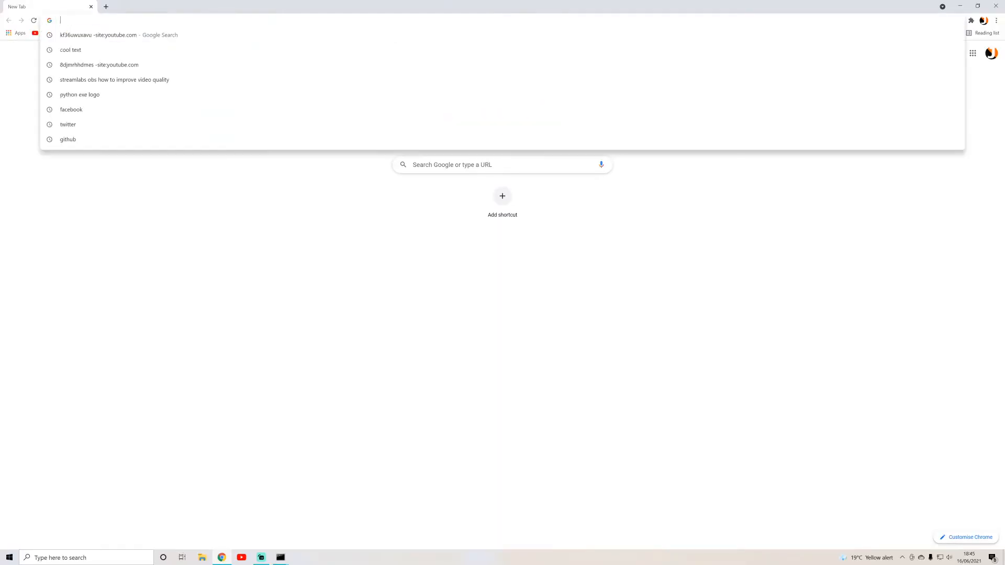
{"action": "type", "text": "innoo"}
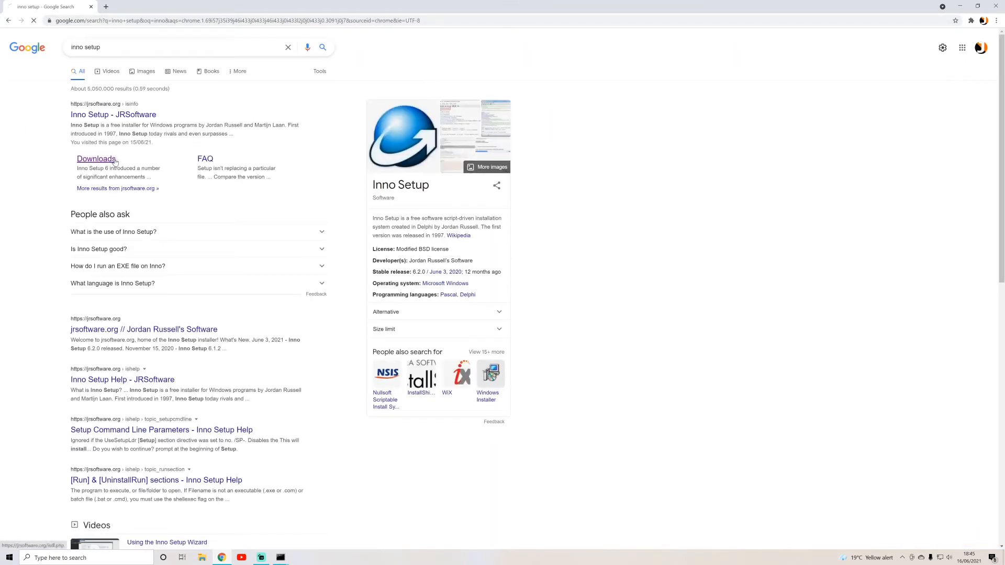
{"action": "left_click", "coordinate": [95, 160]}
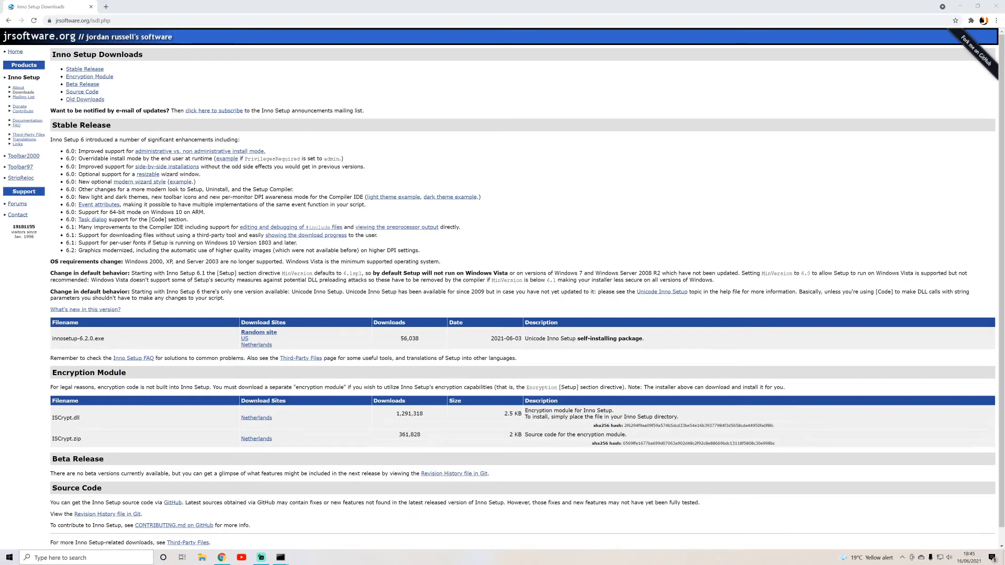
{"action": "left_click", "coordinate": [86, 557]}
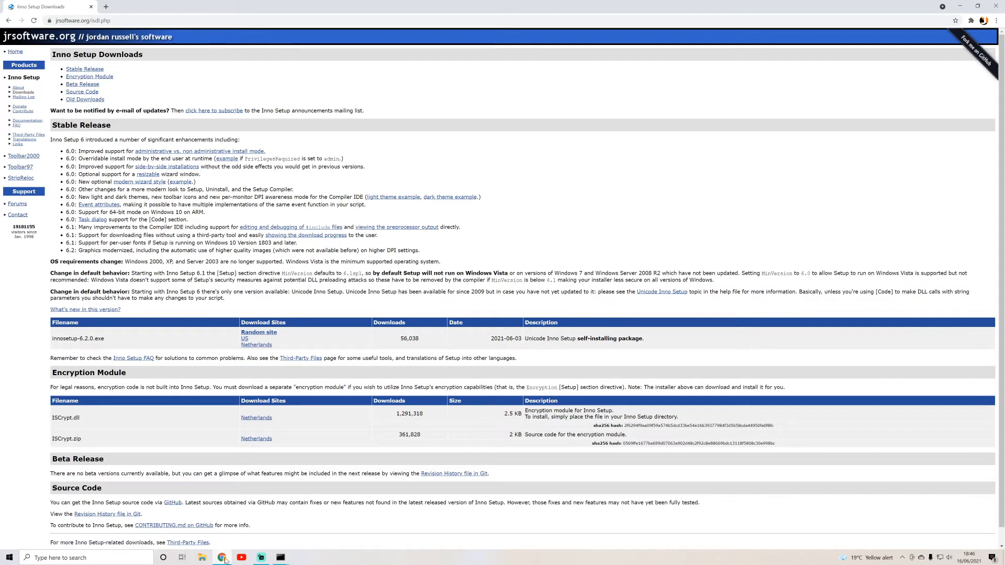
{"action": "mouse_move", "coordinate": [167, 174]}
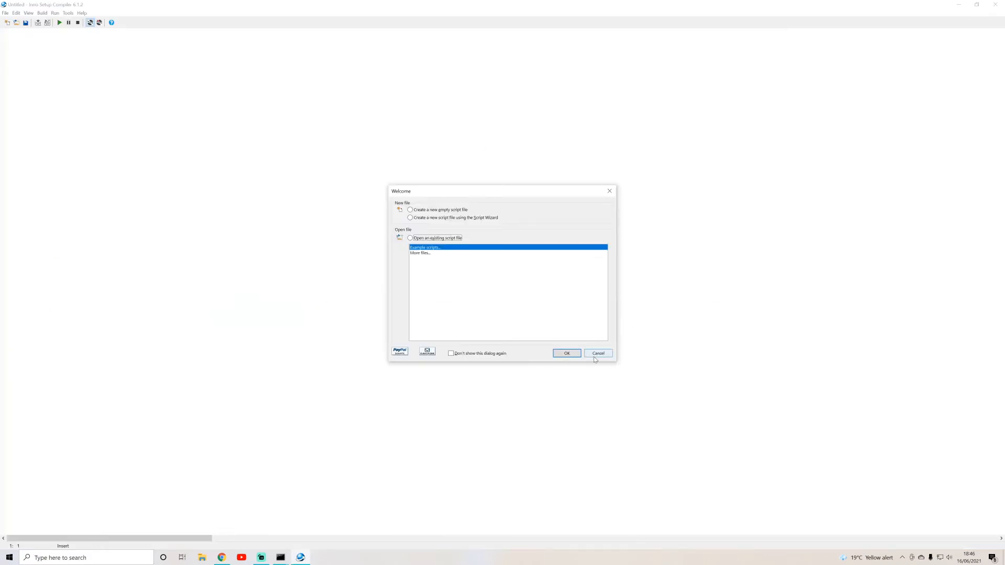
Step: Start the Script Wizard and enter Password as the application name
{"action": "left_click", "coordinate": [596, 353]}
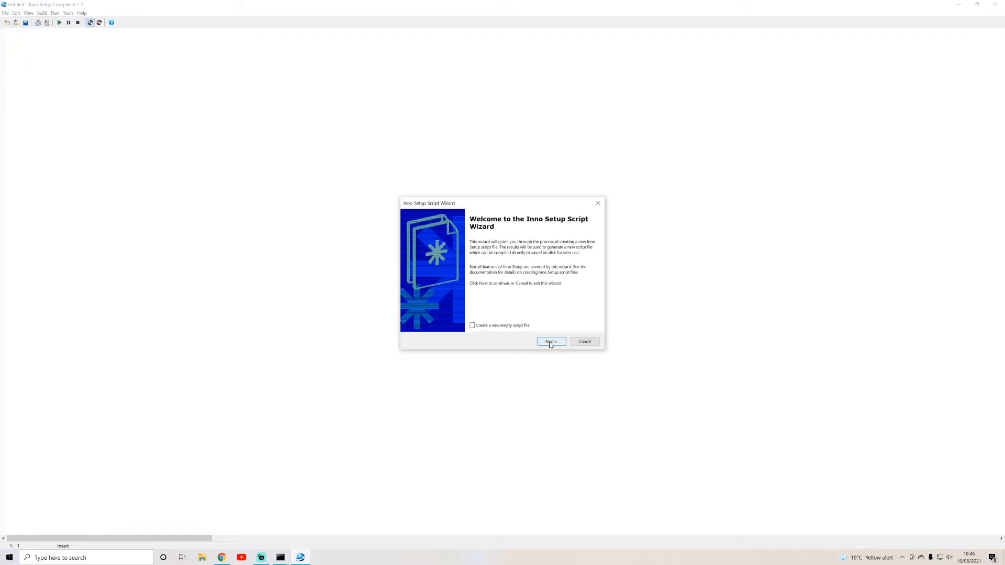
{"action": "left_click", "coordinate": [549, 342]}
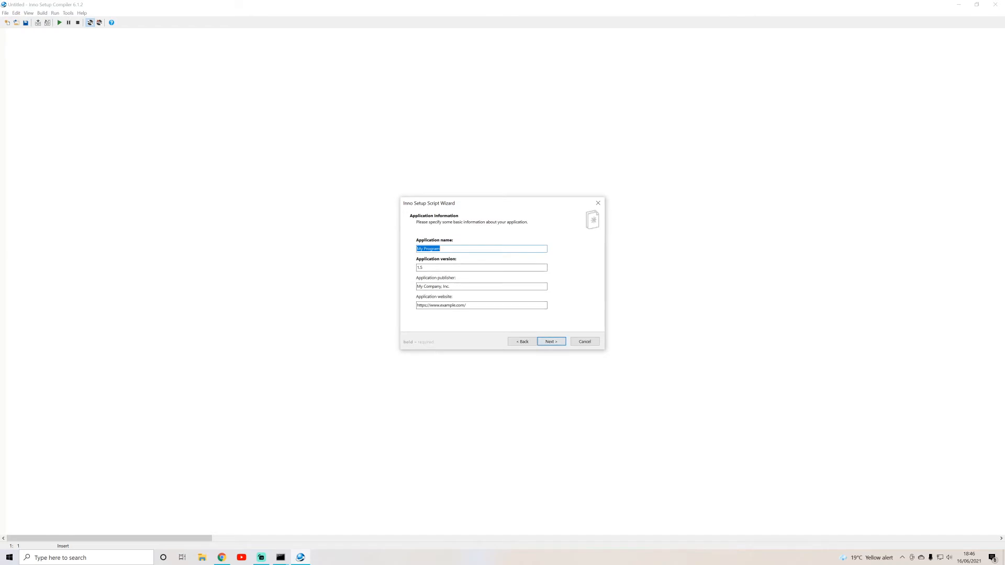
{"action": "type", "text": "Paasw"}
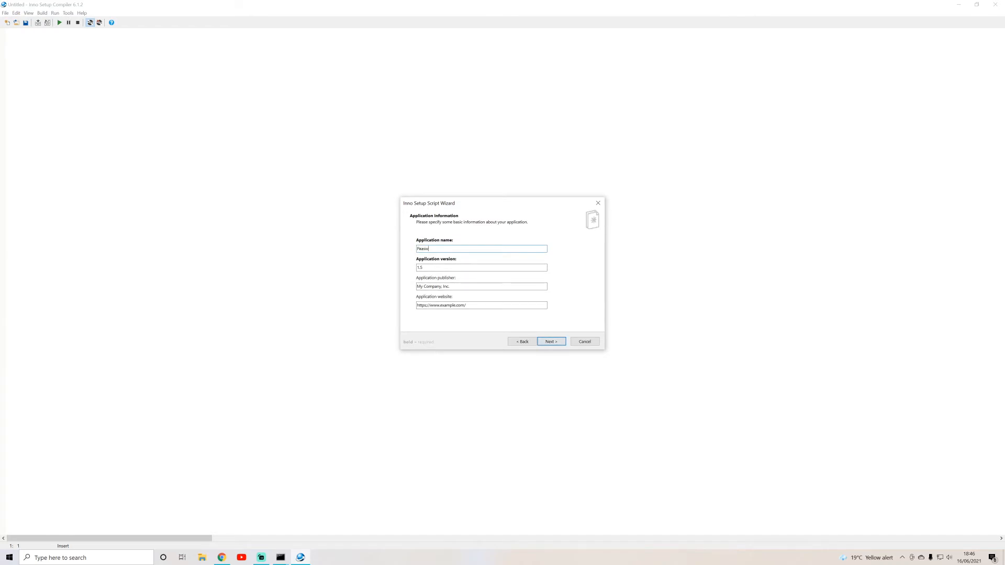
{"action": "type", "text": "ord"}
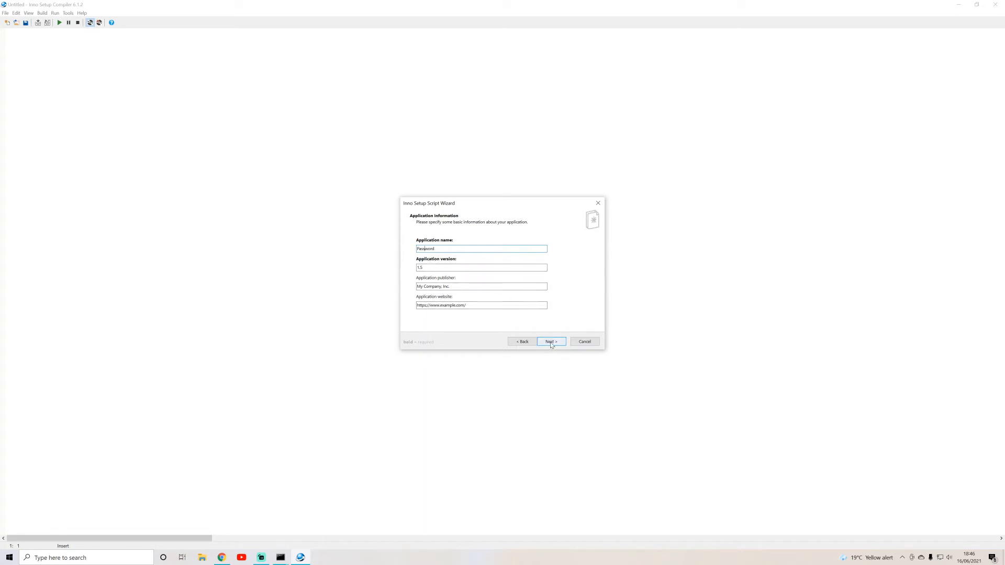
{"action": "left_click", "coordinate": [550, 342]}
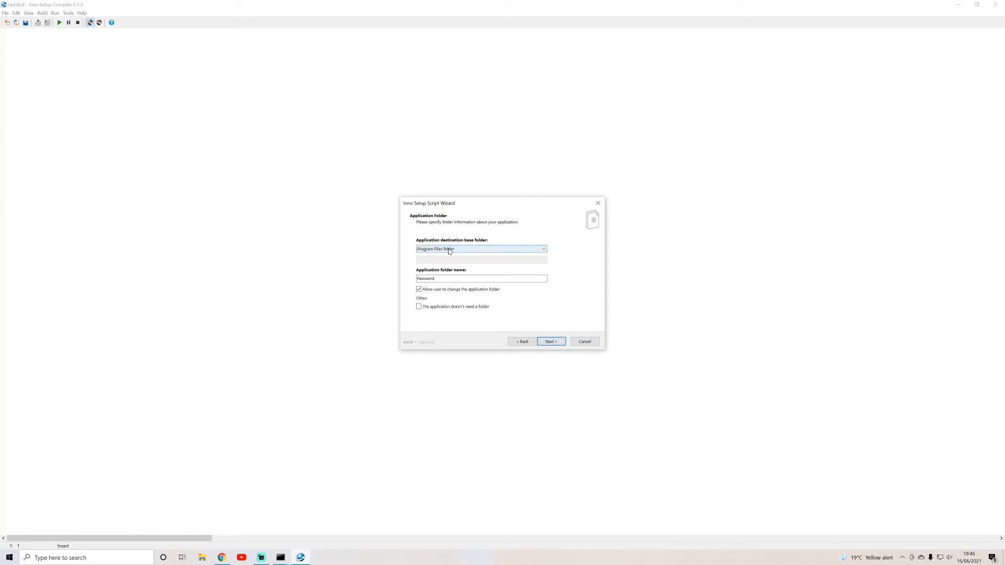
Step: Keep the default install folder, set C:\password\main.exe as main executable, and add the password folder
{"action": "left_click", "coordinate": [550, 340]}
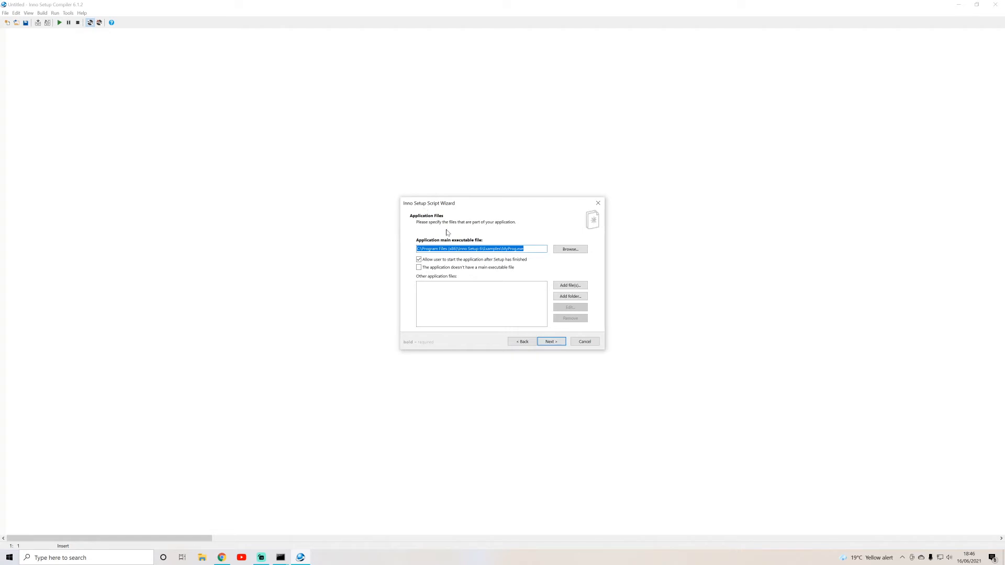
{"action": "left_click", "coordinate": [568, 248]}
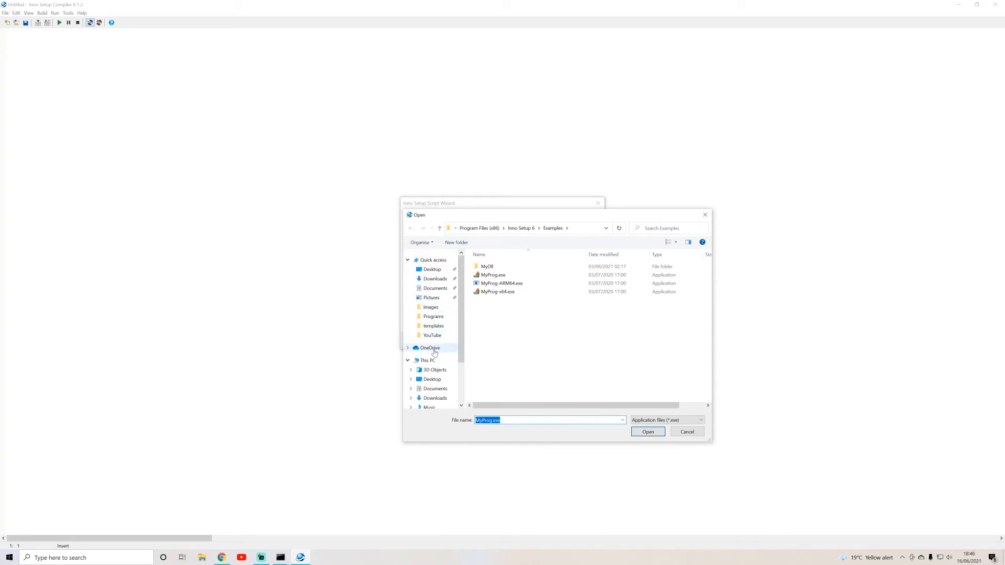
{"action": "scroll", "scroll_direction": "down", "scroll_amount": 3}
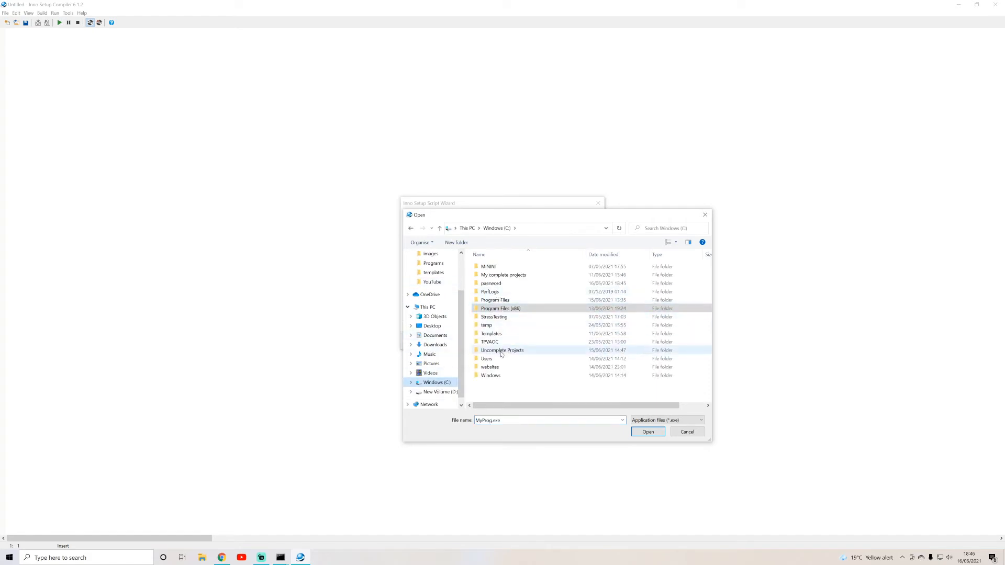
{"action": "double_click", "coordinate": [491, 282]}
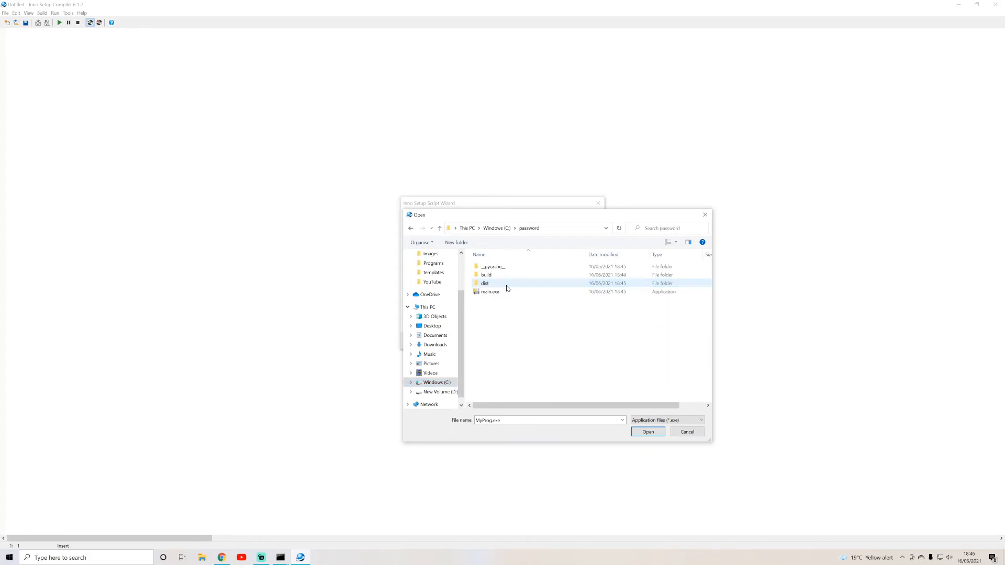
{"action": "left_click", "coordinate": [490, 291]}
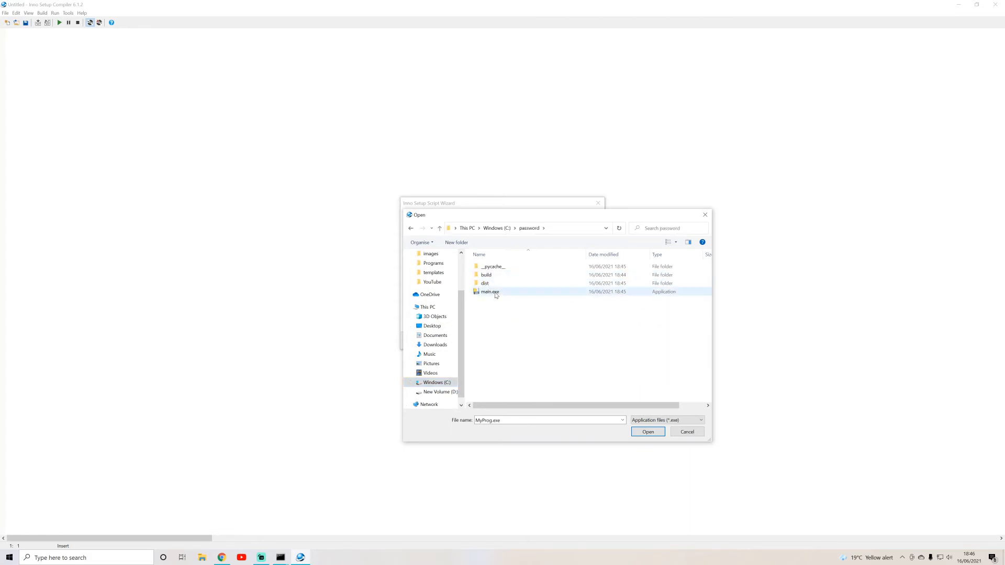
{"action": "left_click", "coordinate": [490, 291]}
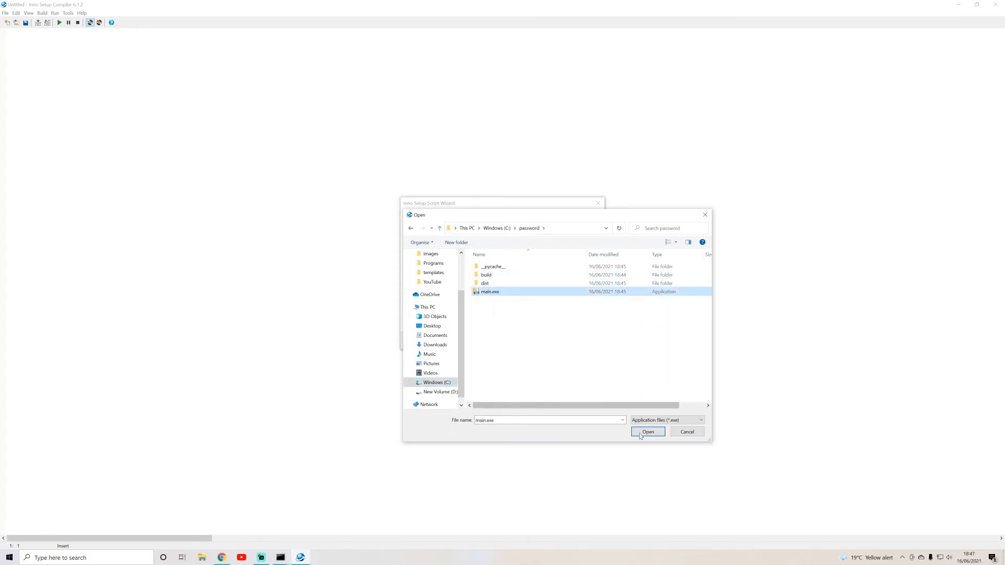
{"action": "left_click", "coordinate": [648, 431]}
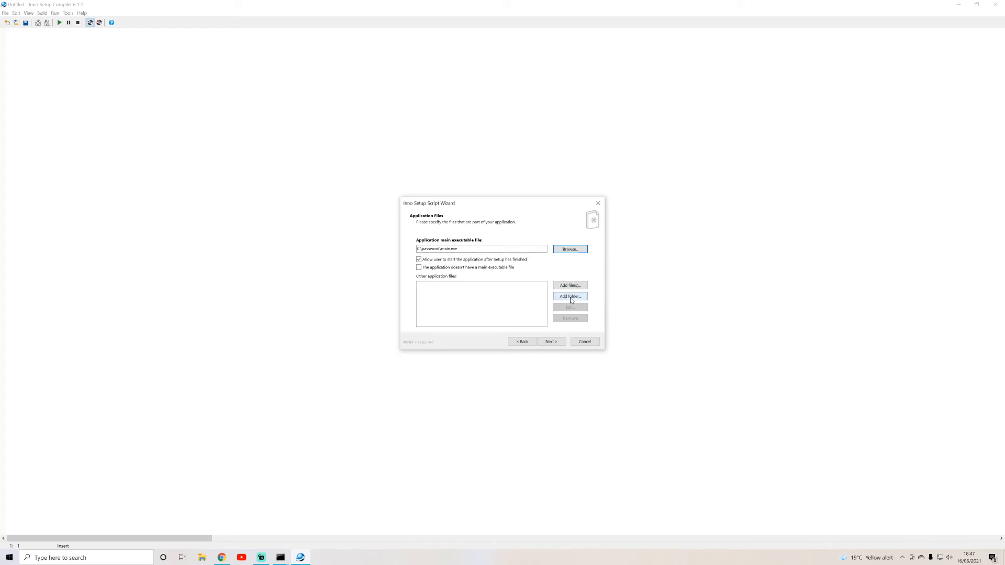
{"action": "left_click", "coordinate": [568, 296]}
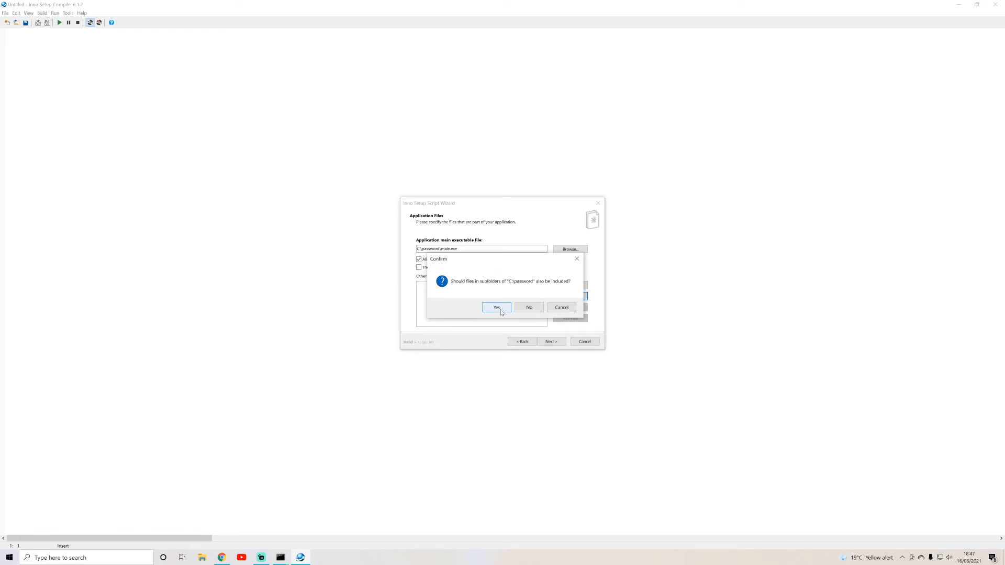
Step: Include subfolders, then keep default association, documentation, administrative install mode and English language
{"action": "left_click", "coordinate": [495, 307]}
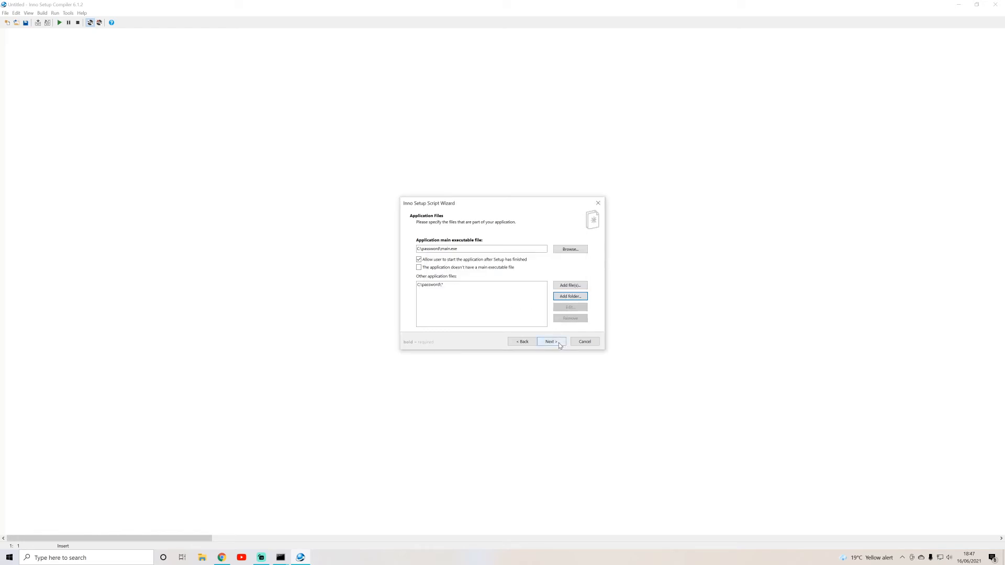
{"action": "left_click", "coordinate": [550, 341]}
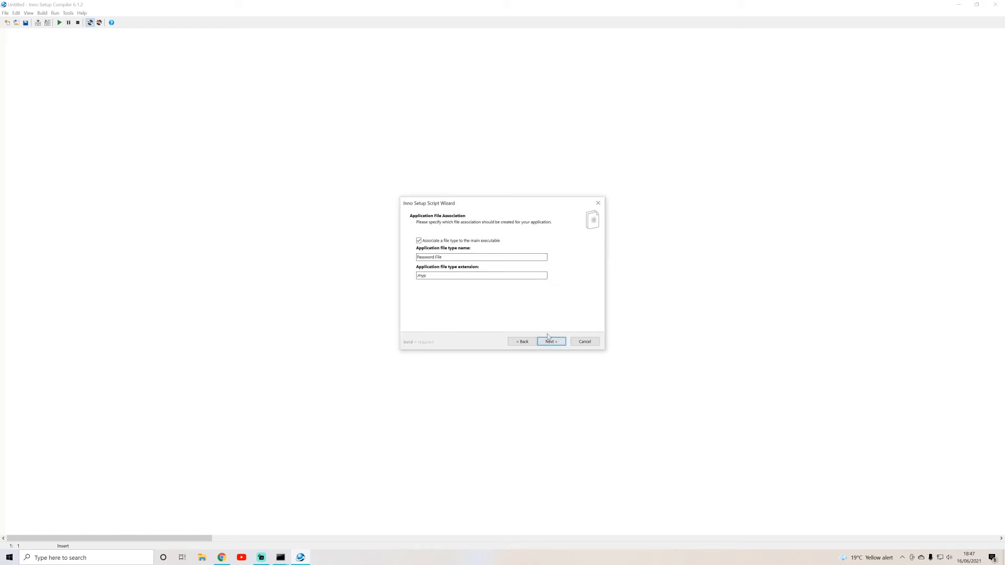
{"action": "left_click", "coordinate": [549, 341]}
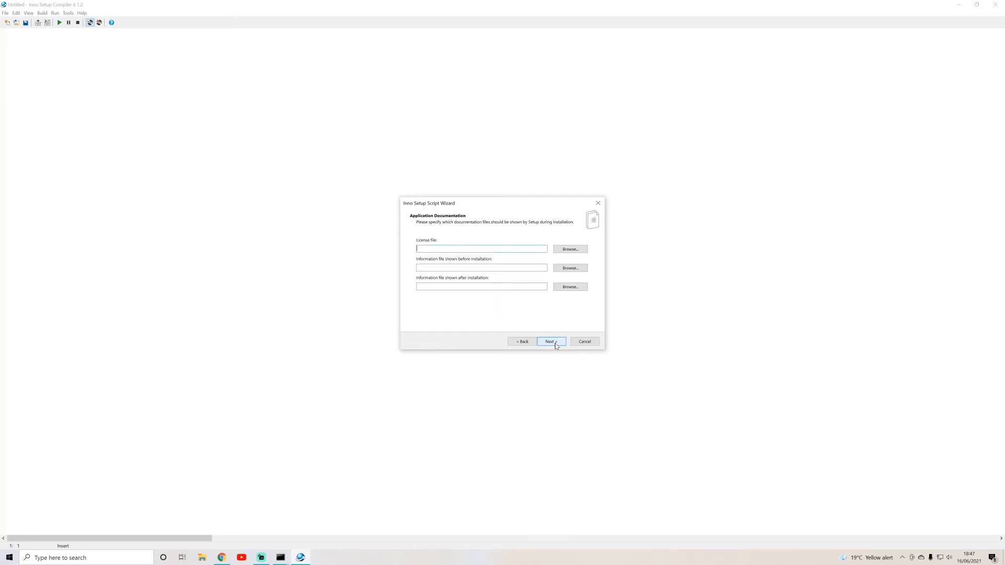
{"action": "left_click", "coordinate": [550, 342]}
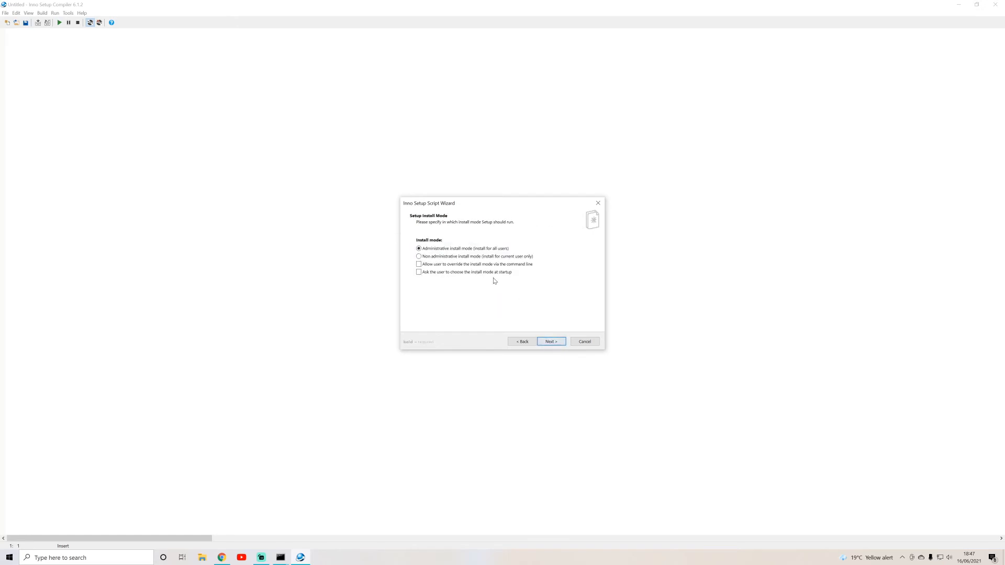
{"action": "left_click", "coordinate": [550, 340]}
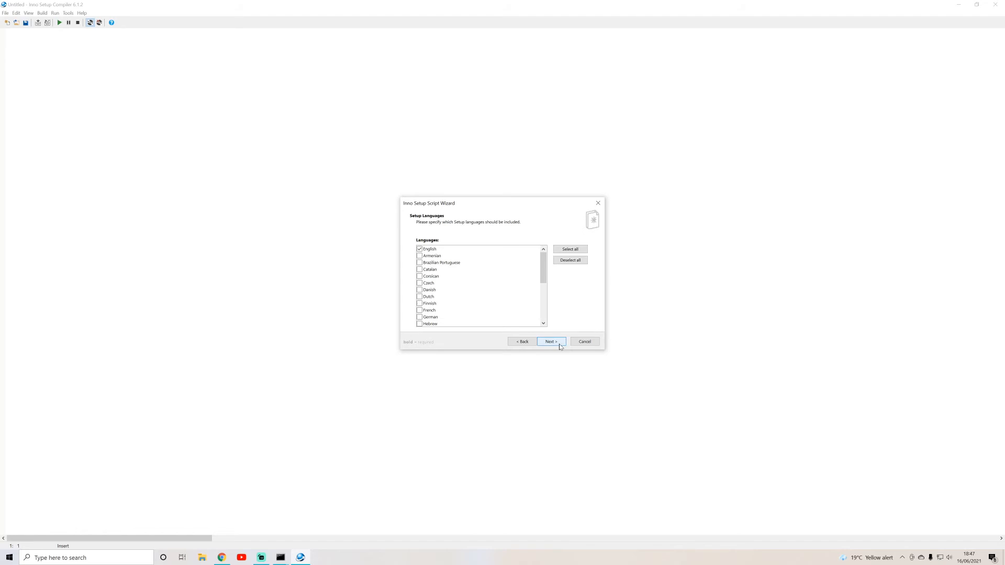
{"action": "left_click", "coordinate": [550, 341]}
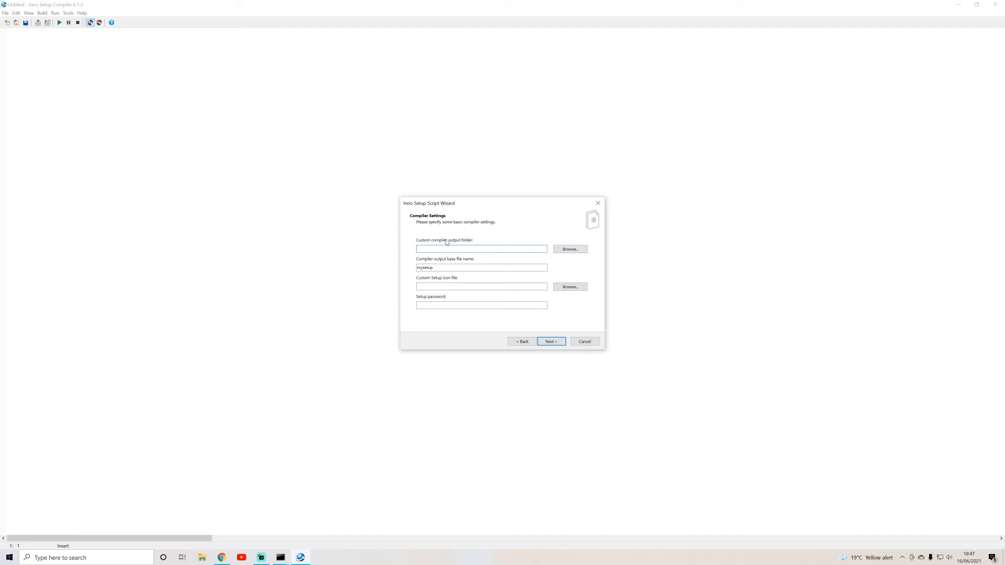
Step: Output the installer to the Desktop as mysetup-password and accept the compiler settings
{"action": "left_click", "coordinate": [569, 248]}
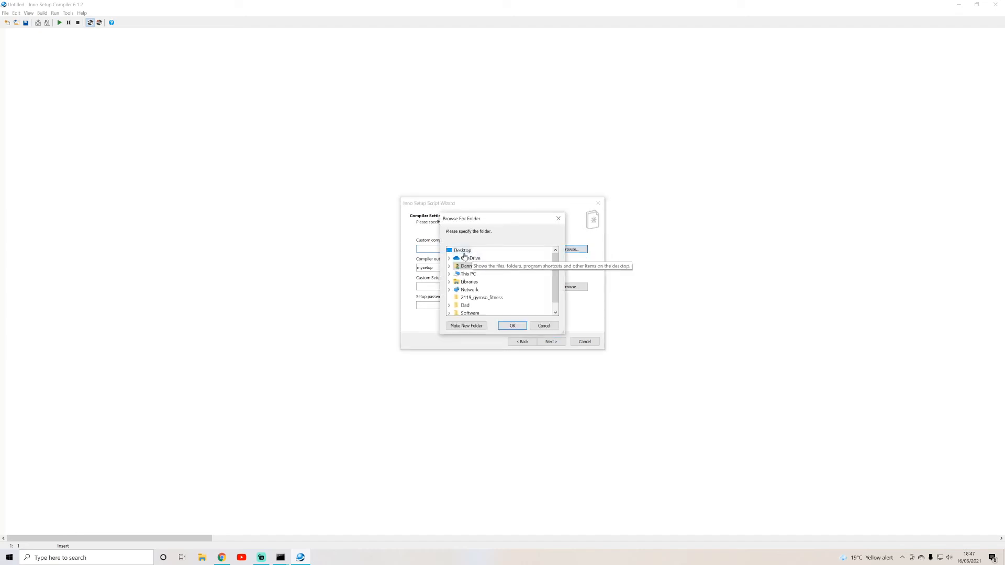
{"action": "left_click", "coordinate": [512, 325]}
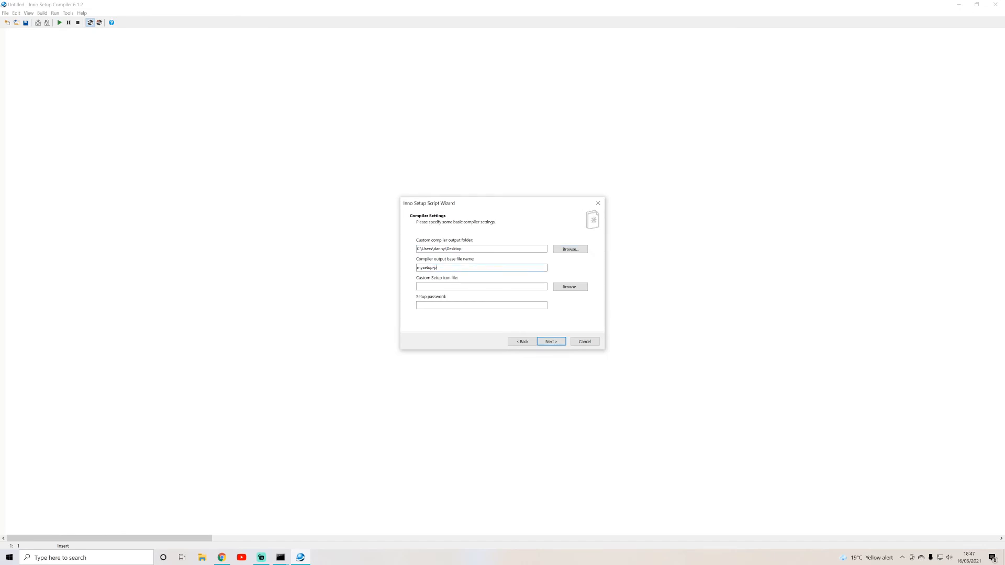
{"action": "type", "text": "assword"}
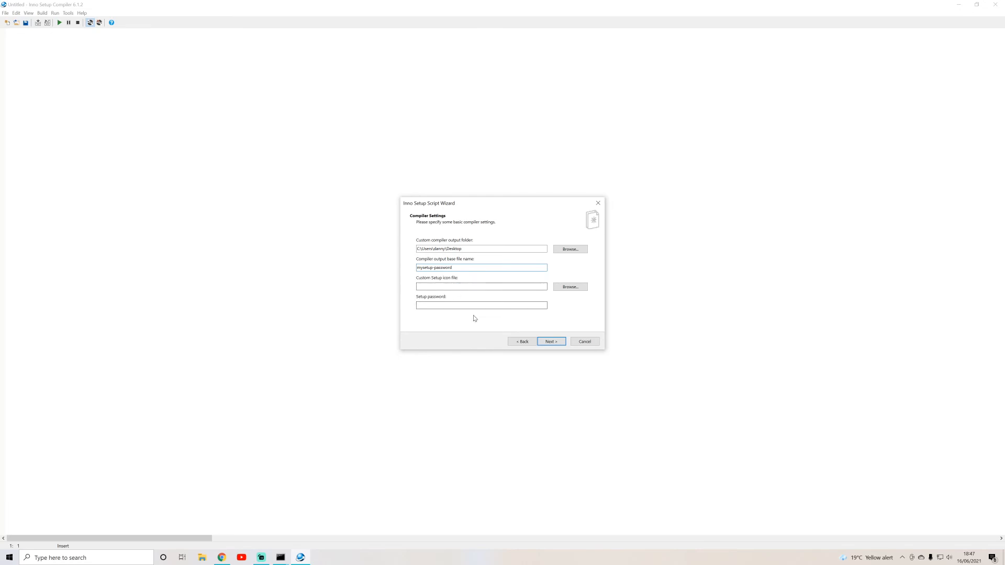
{"action": "left_click", "coordinate": [550, 342]}
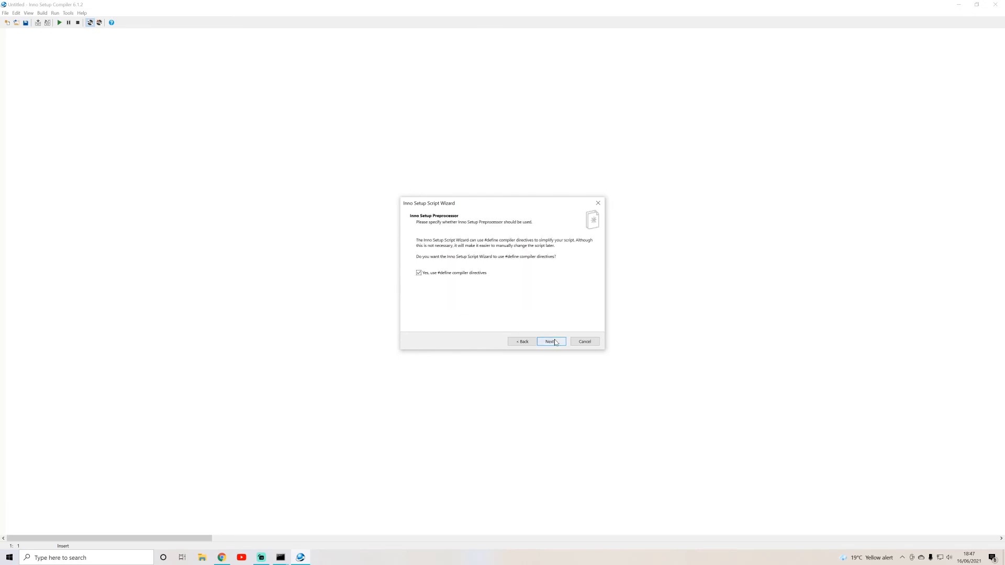
{"action": "left_click", "coordinate": [550, 341]}
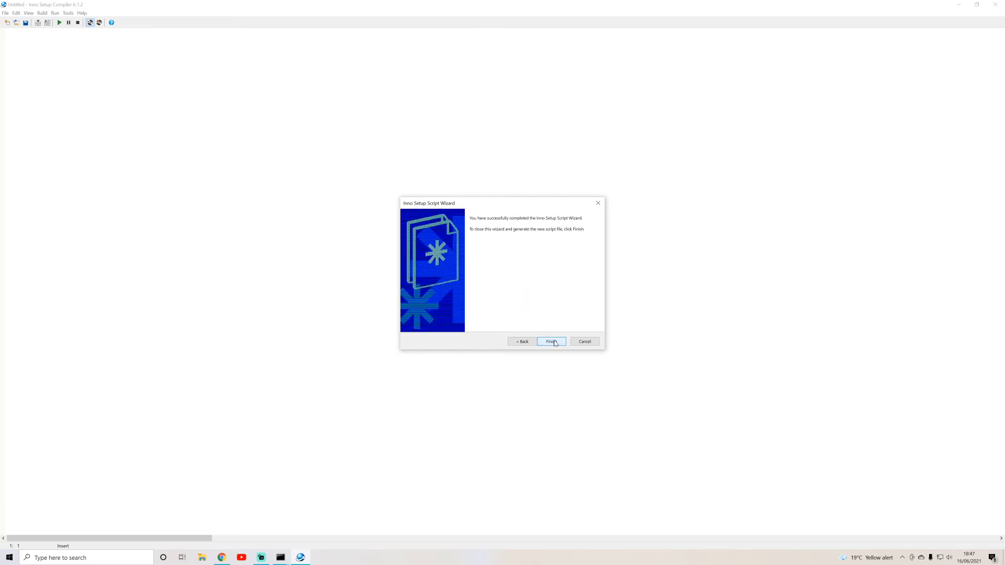
Step: Generate the Password setup script and compile it, answering the save-before-compiling prompt
{"action": "left_click", "coordinate": [550, 341]}
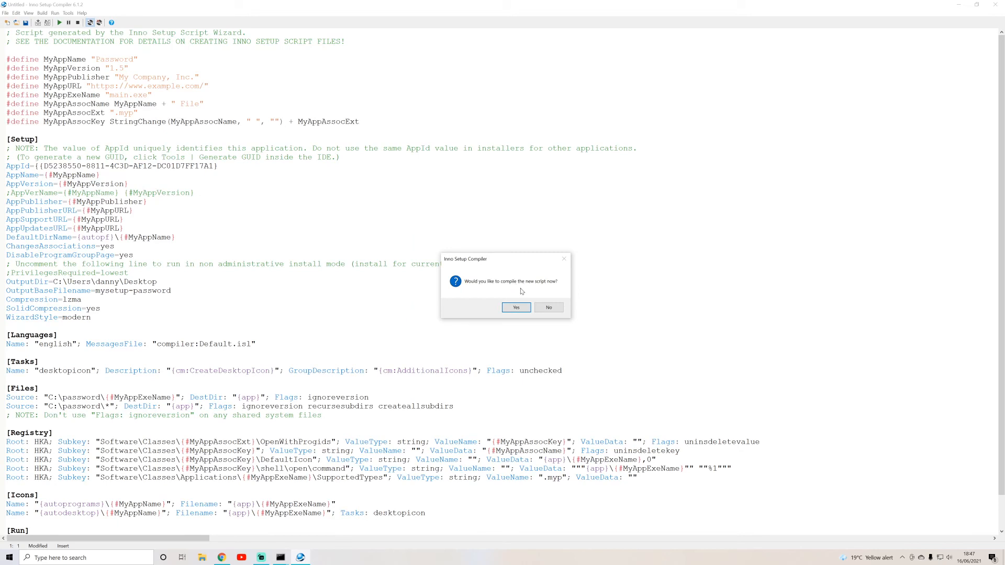
{"action": "left_click", "coordinate": [516, 307]}
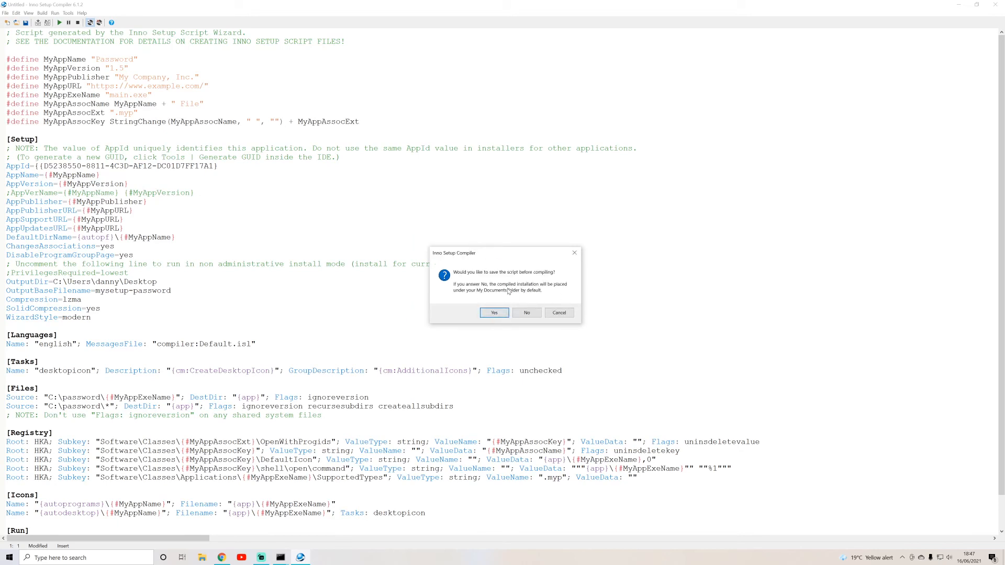
{"action": "left_click", "coordinate": [493, 312]}
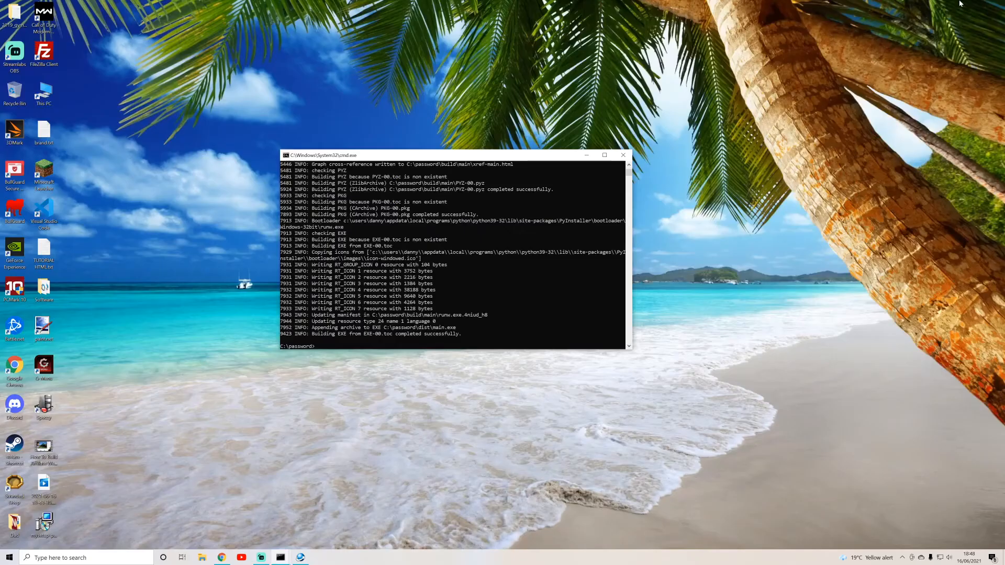
Step: Run mysetup-password and install Password to the default folder with a desktop shortcut
{"action": "left_click", "coordinate": [622, 154]}
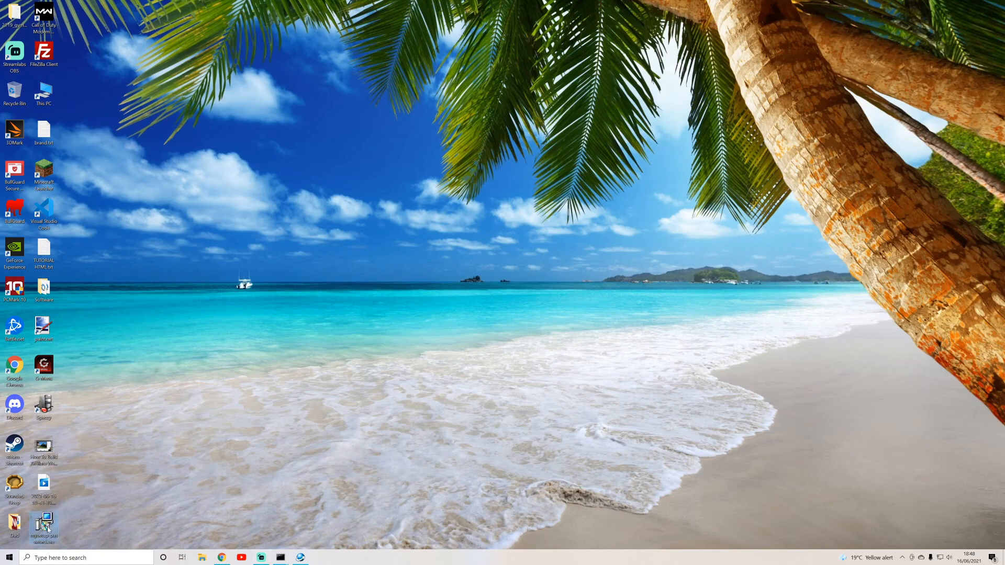
{"action": "double_click", "coordinate": [43, 525]}
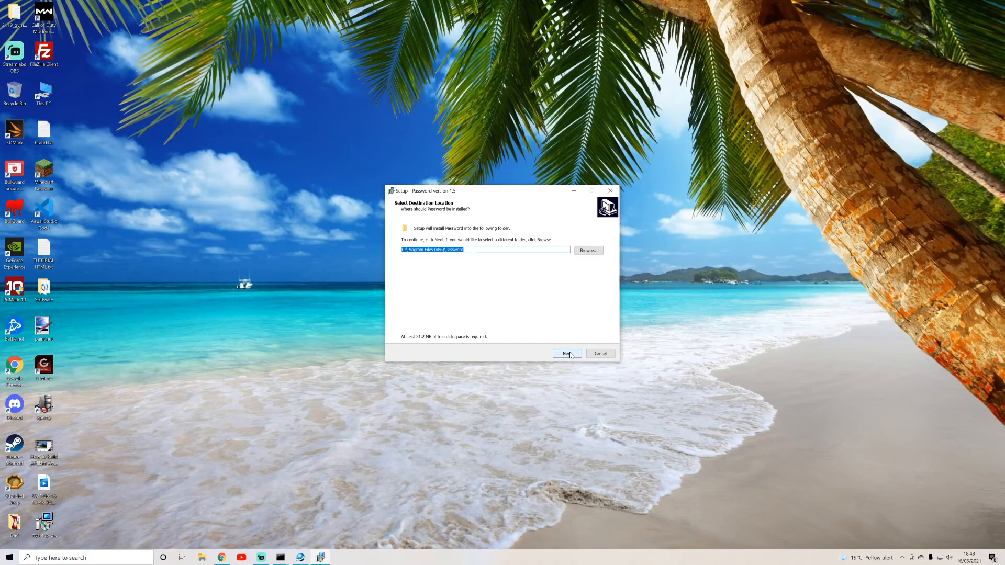
{"action": "left_click", "coordinate": [566, 354]}
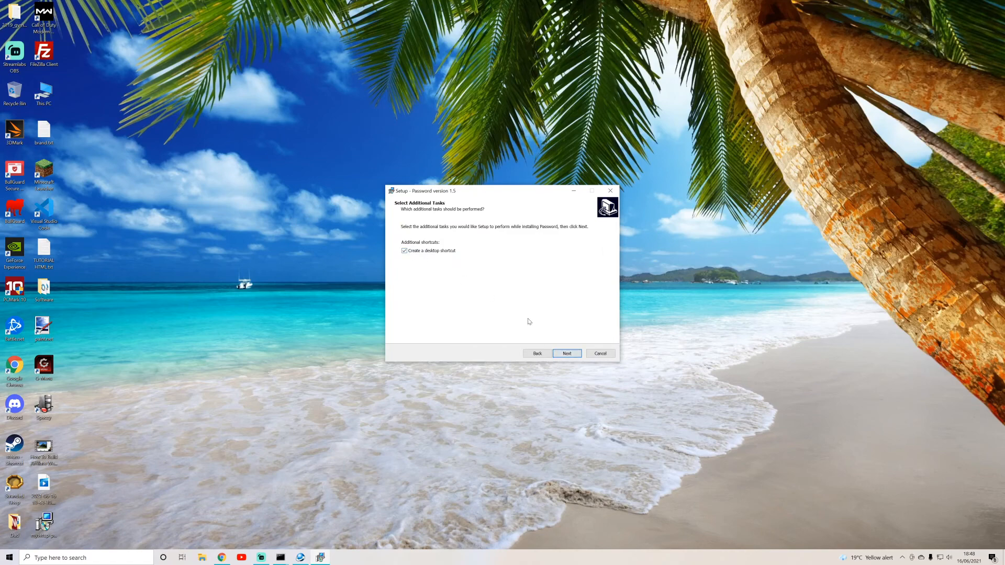
{"action": "left_click", "coordinate": [565, 353]}
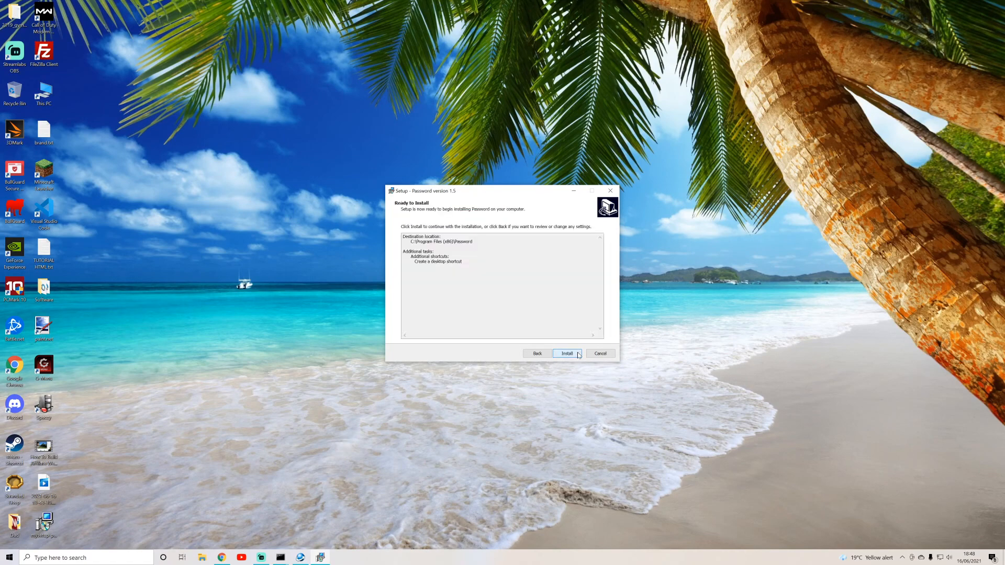
{"action": "left_click", "coordinate": [565, 353]}
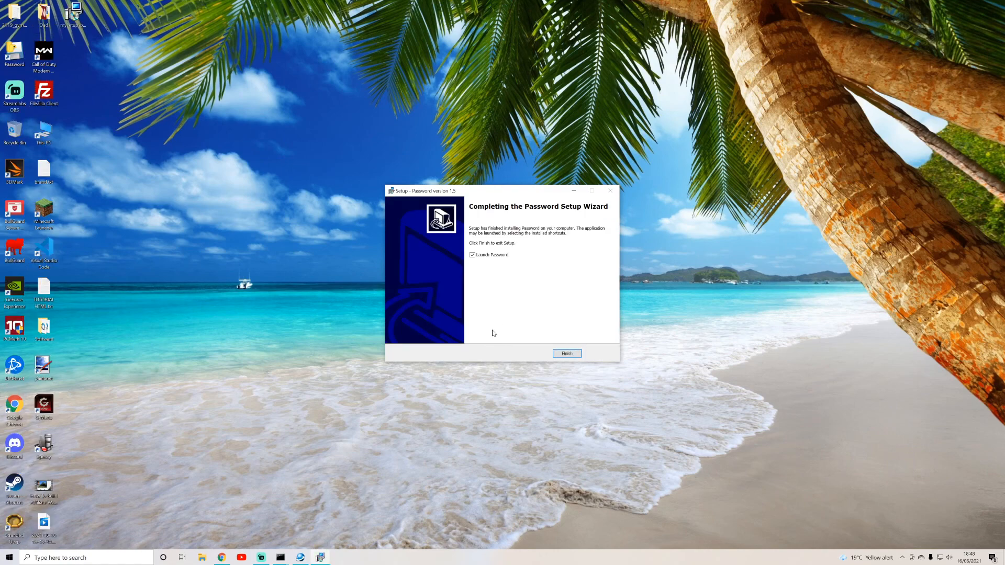
{"action": "mouse_move", "coordinate": [481, 268]}
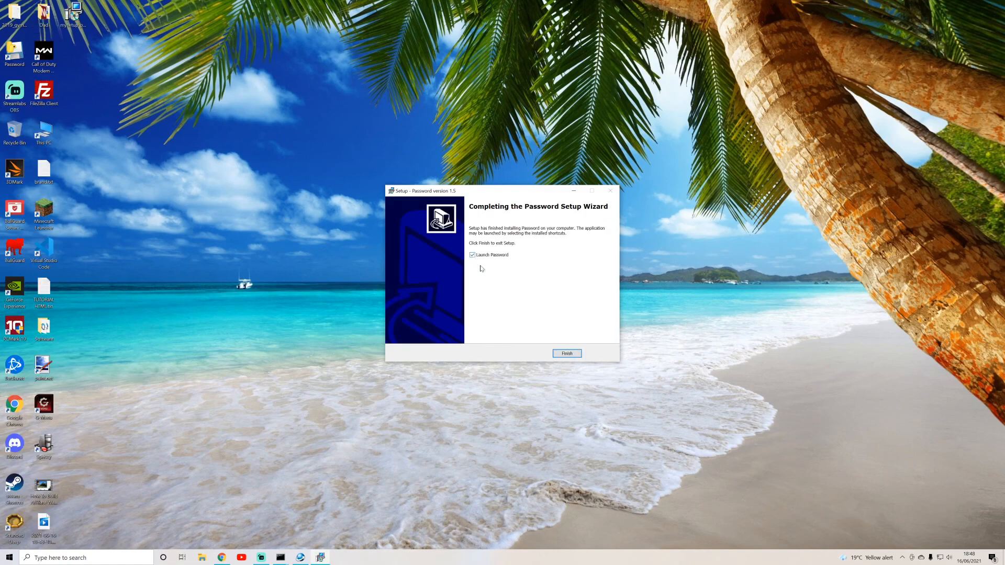
Step: Finish setup to launch Random Password Generator, centre its window, and select the character-count box
{"action": "left_click", "coordinate": [565, 353]}
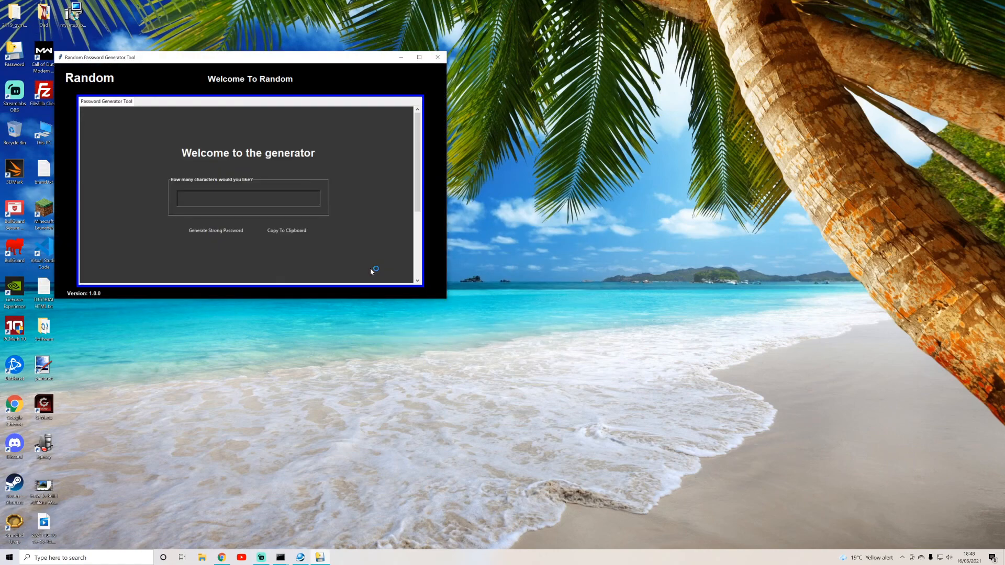
{"action": "left_click_drag", "start_coordinate": [256, 57], "coordinate": [492, 134]}
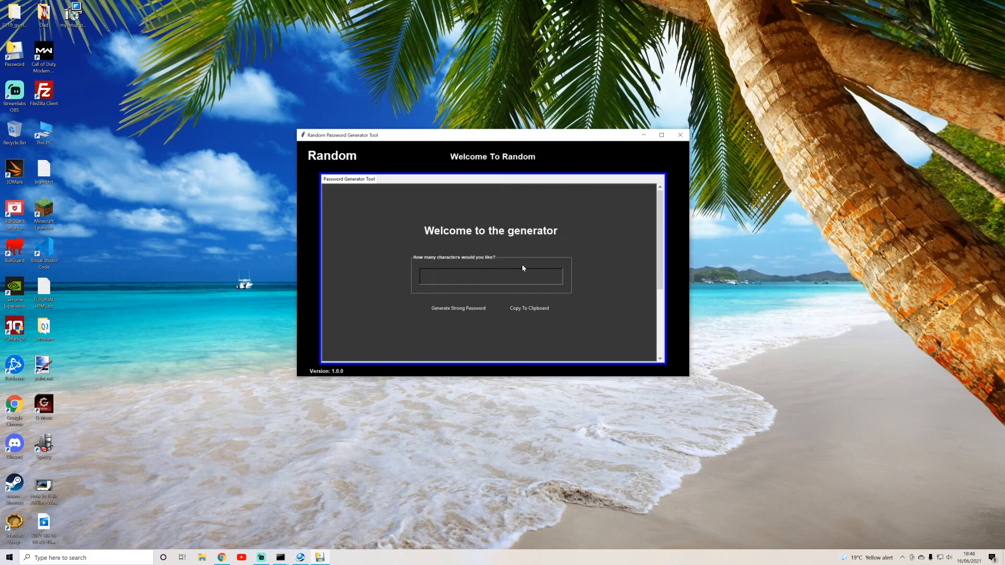
{"action": "left_click", "coordinate": [490, 275]}
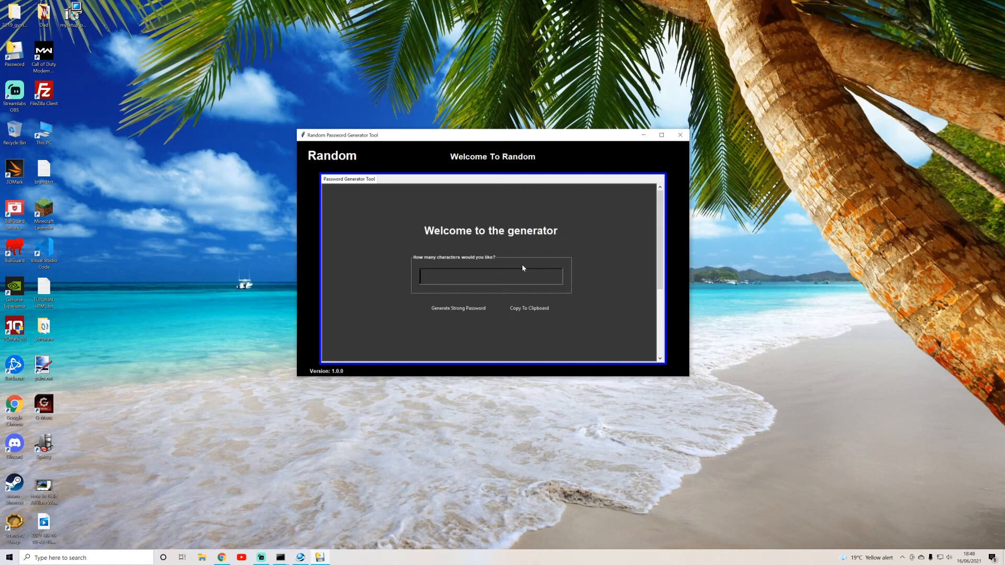